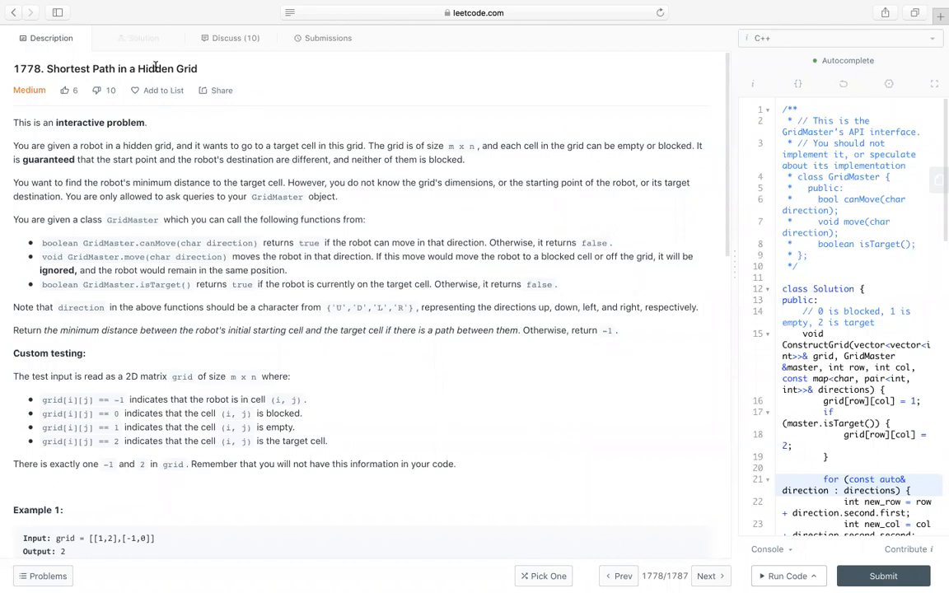
mouse_move(188, 70)
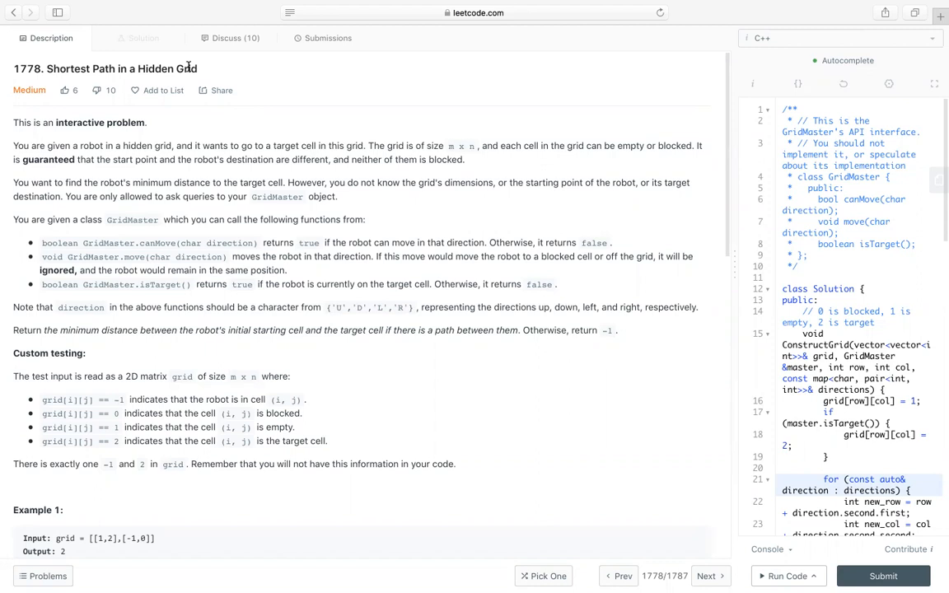
mouse_move(118, 137)
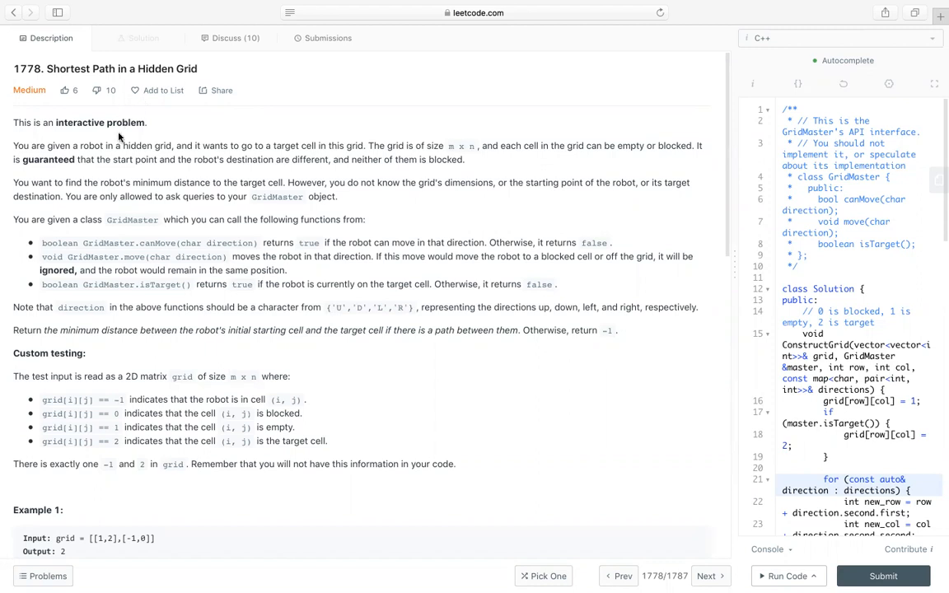
mouse_move(60, 124)
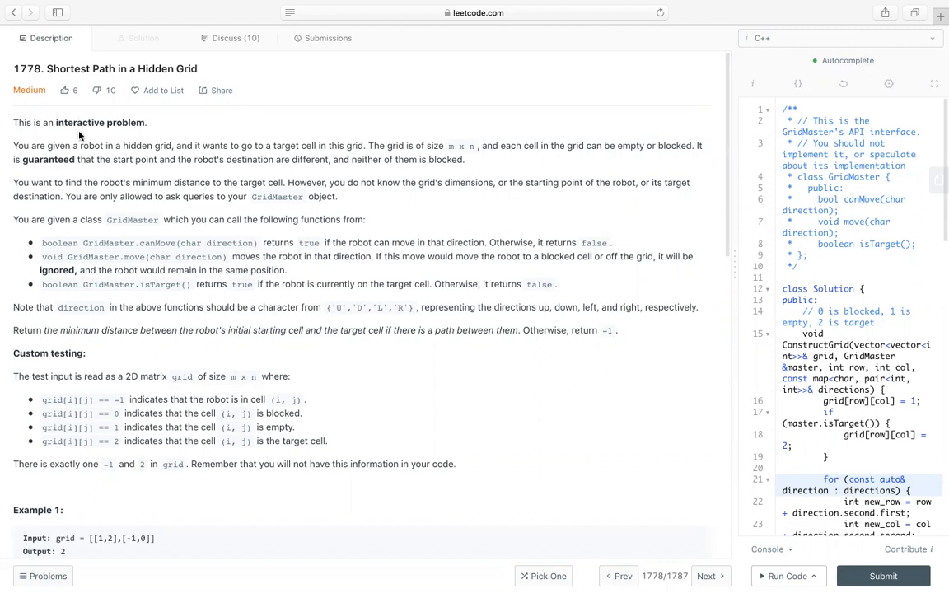
mouse_move(59, 145)
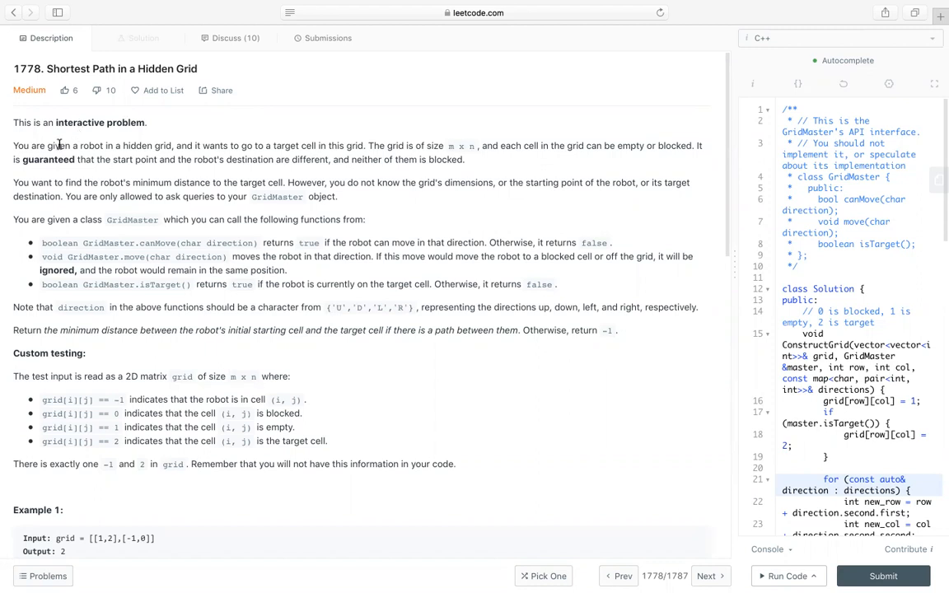
mouse_move(183, 145)
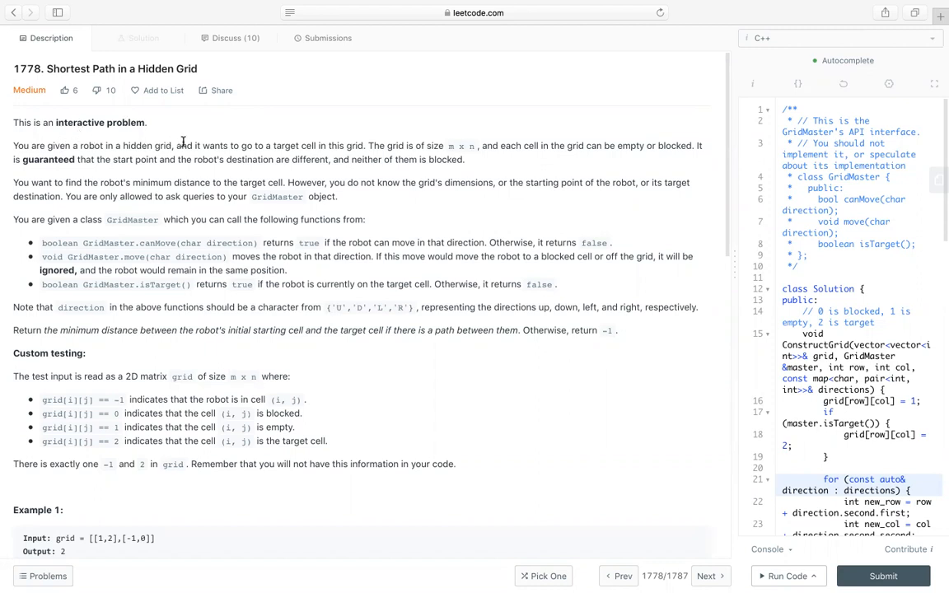
mouse_move(323, 145)
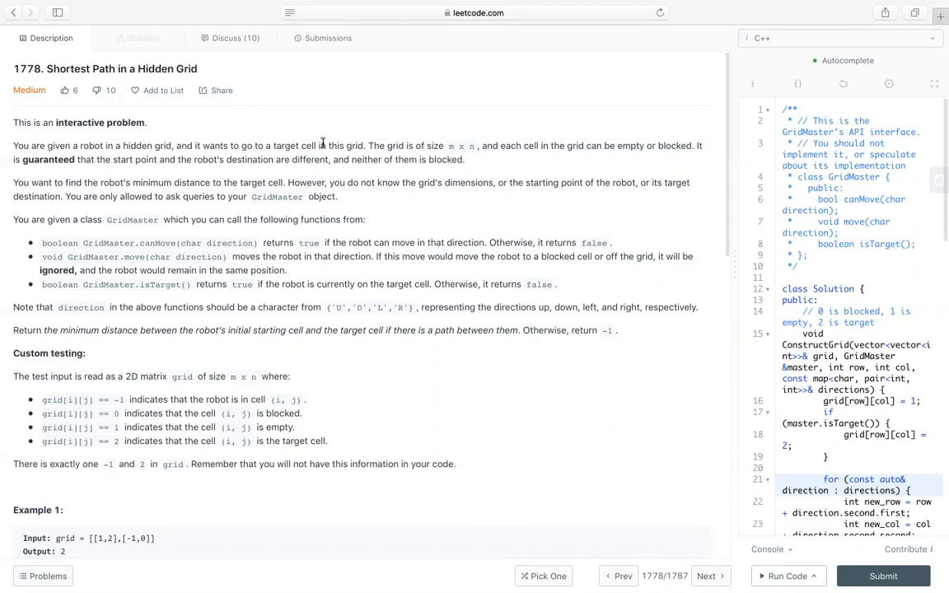
mouse_move(437, 146)
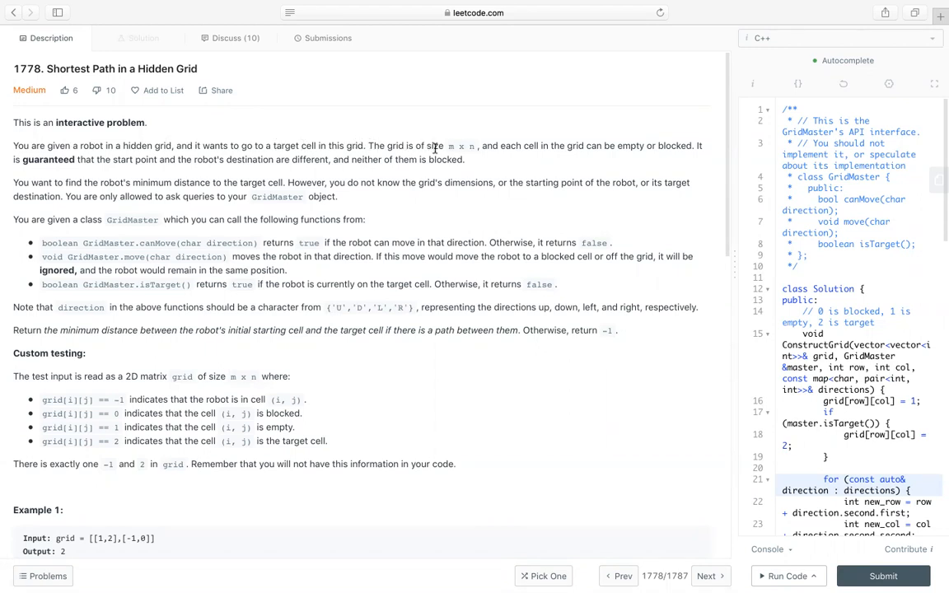
mouse_move(488, 145)
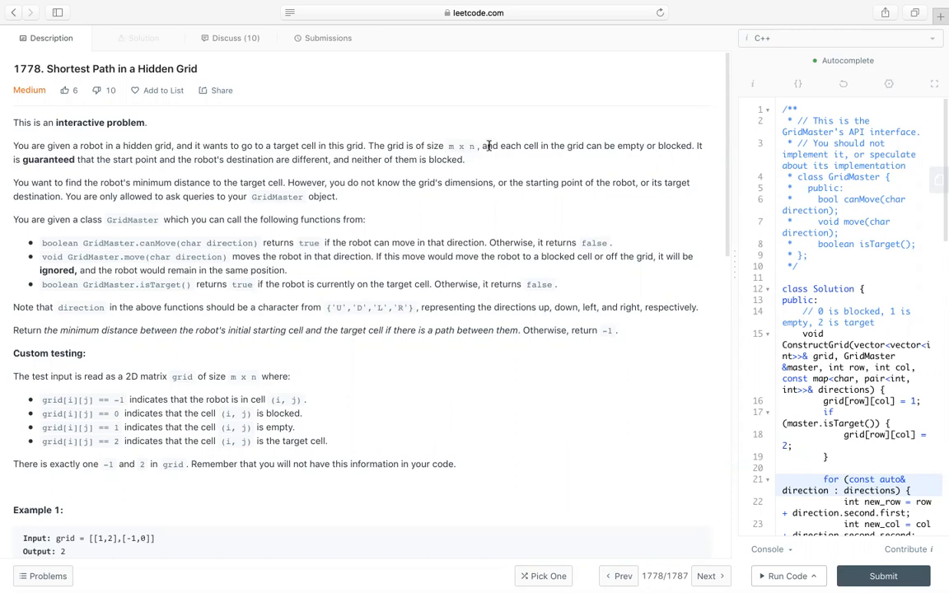
mouse_move(550, 163)
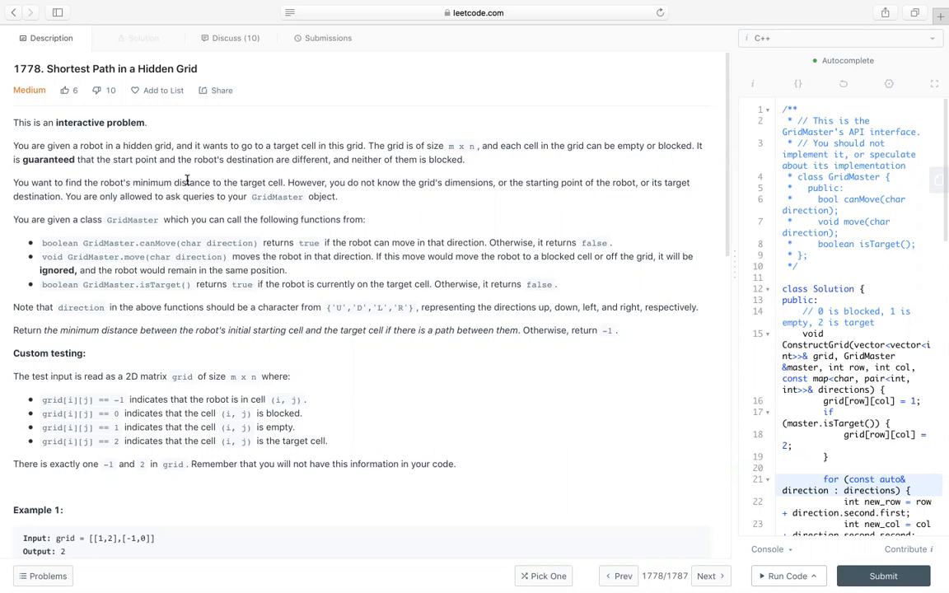
mouse_move(149, 181)
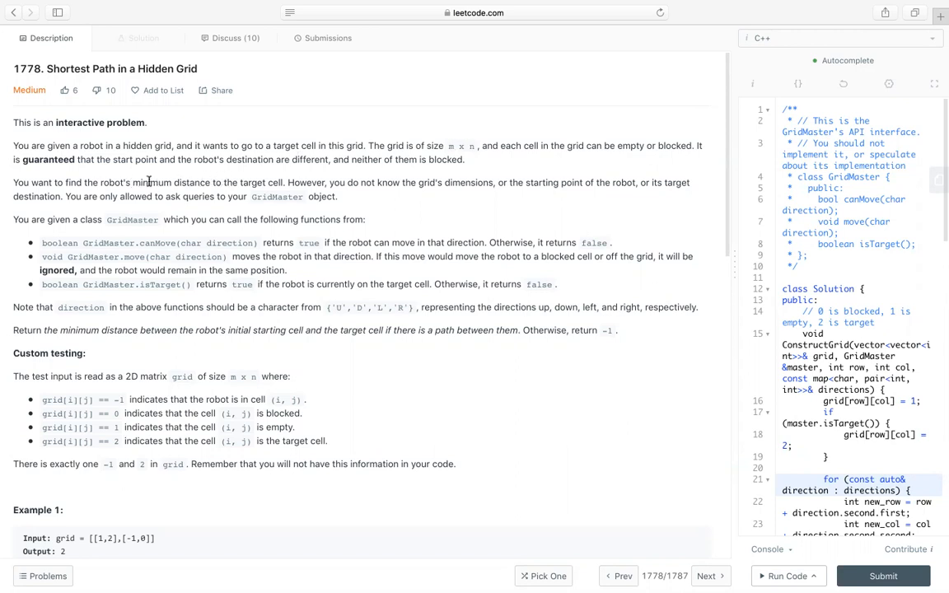
mouse_move(290, 181)
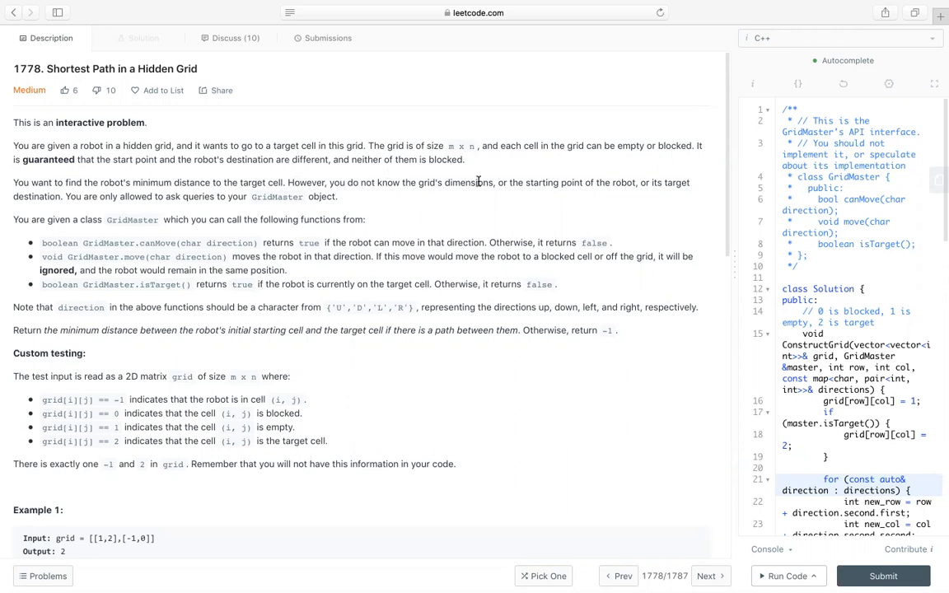
mouse_move(585, 183)
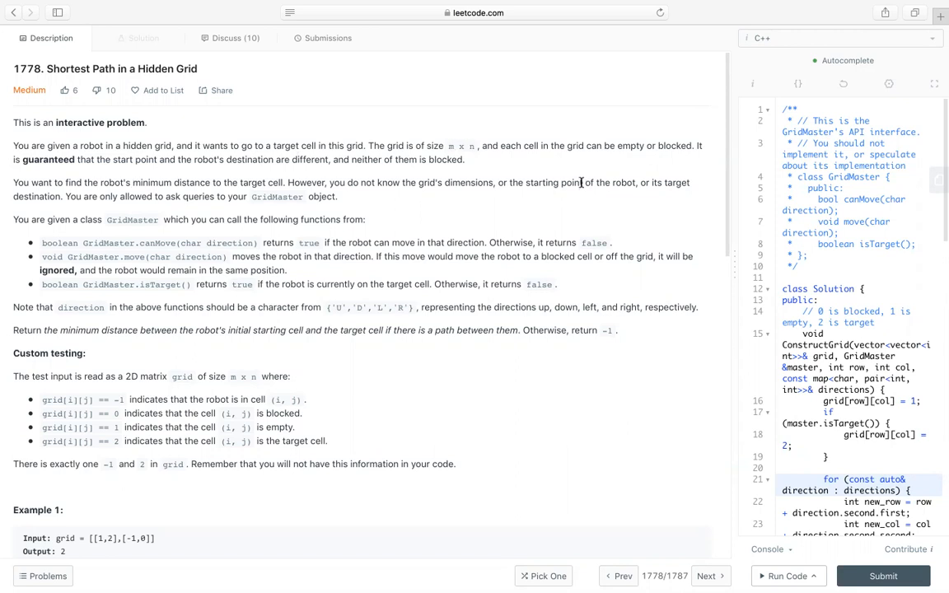
Step: Highlight GridMaster.move, the direction wording and the return -1 rule for unreachable targets
double_click(277, 196)
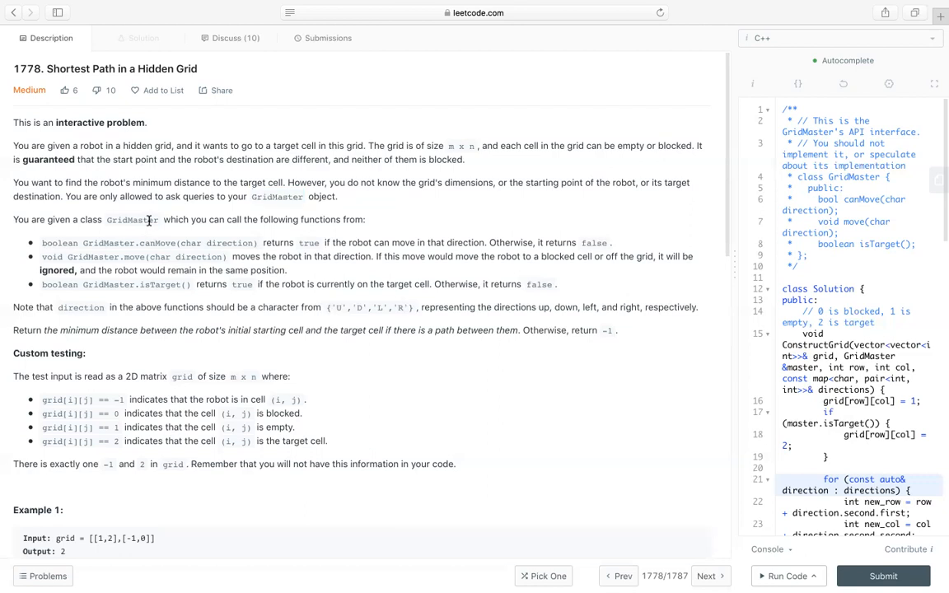
double_click(132, 220)
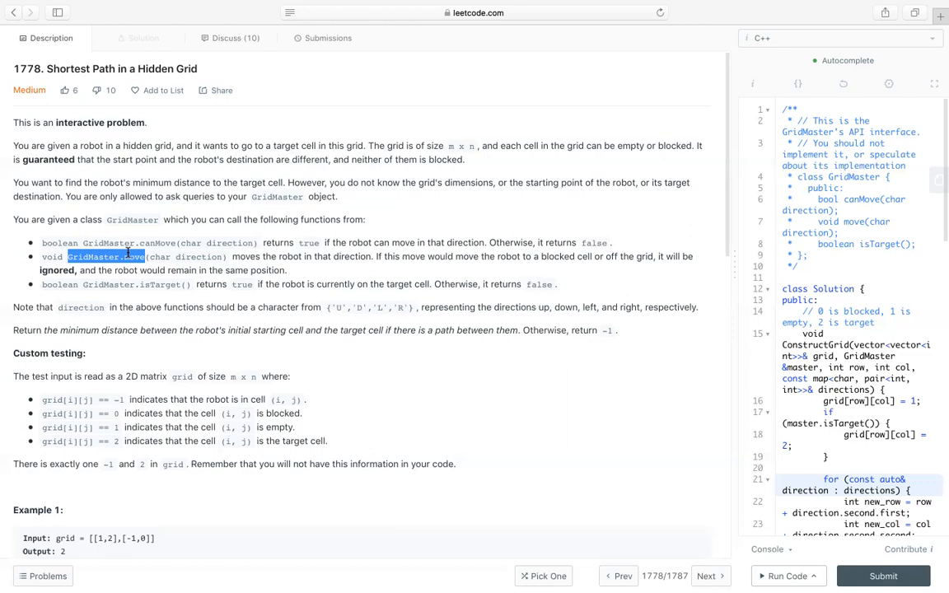
mouse_move(171, 285)
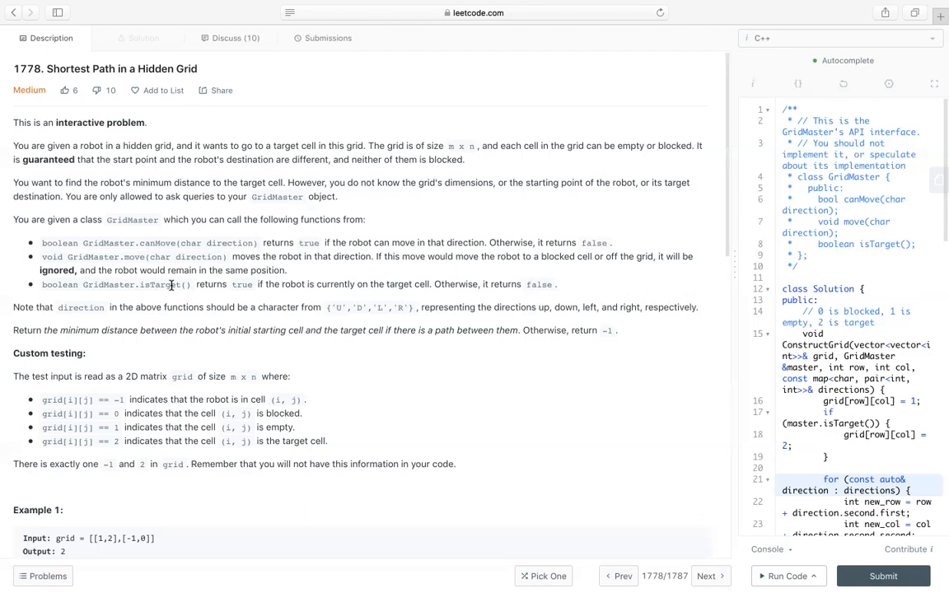
double_click(81, 308)
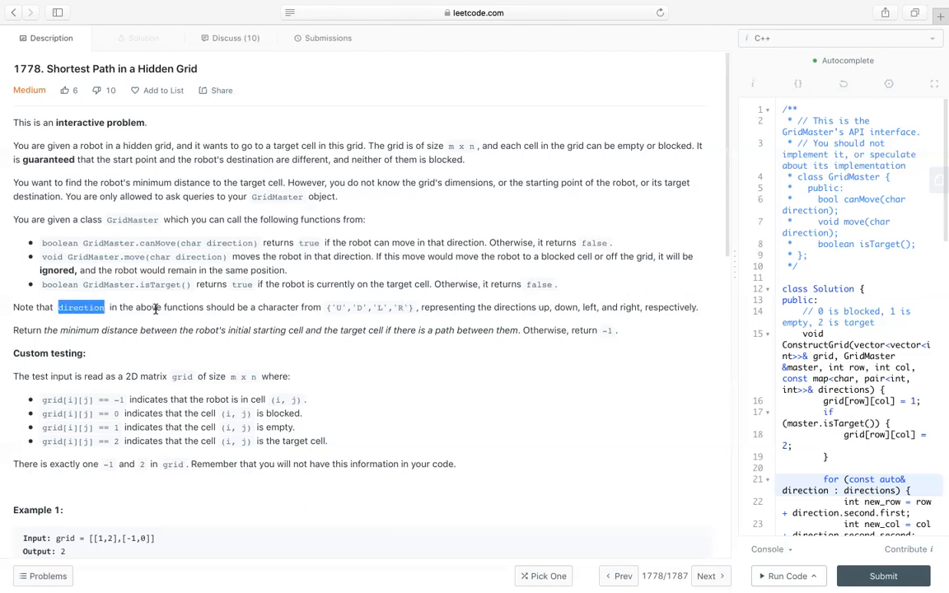
mouse_move(231, 257)
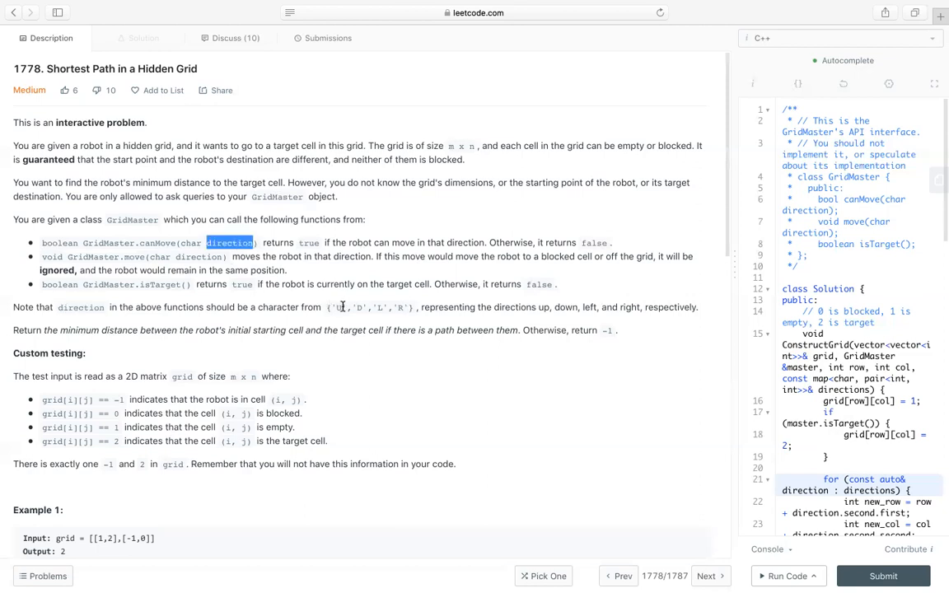
mouse_move(224, 309)
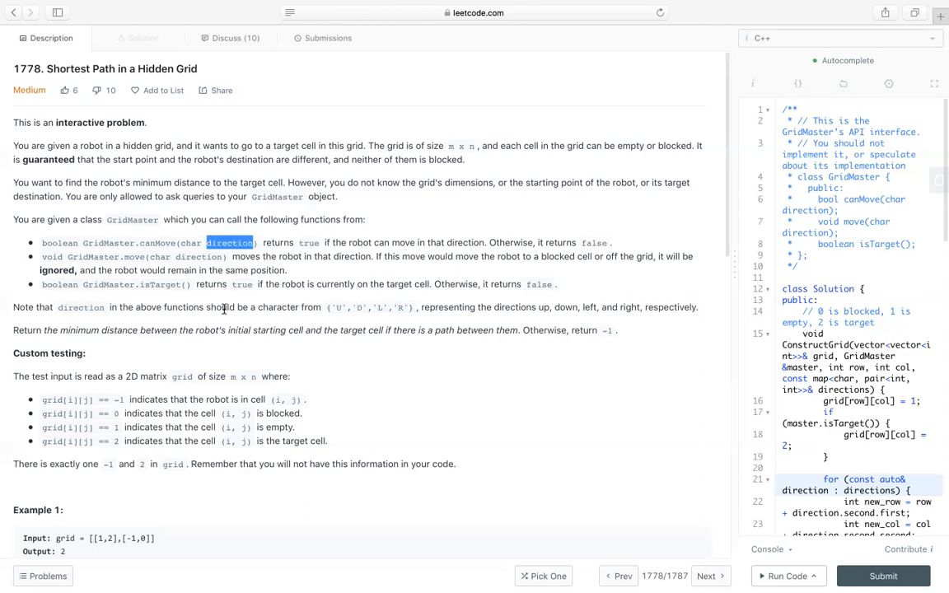
mouse_move(82, 333)
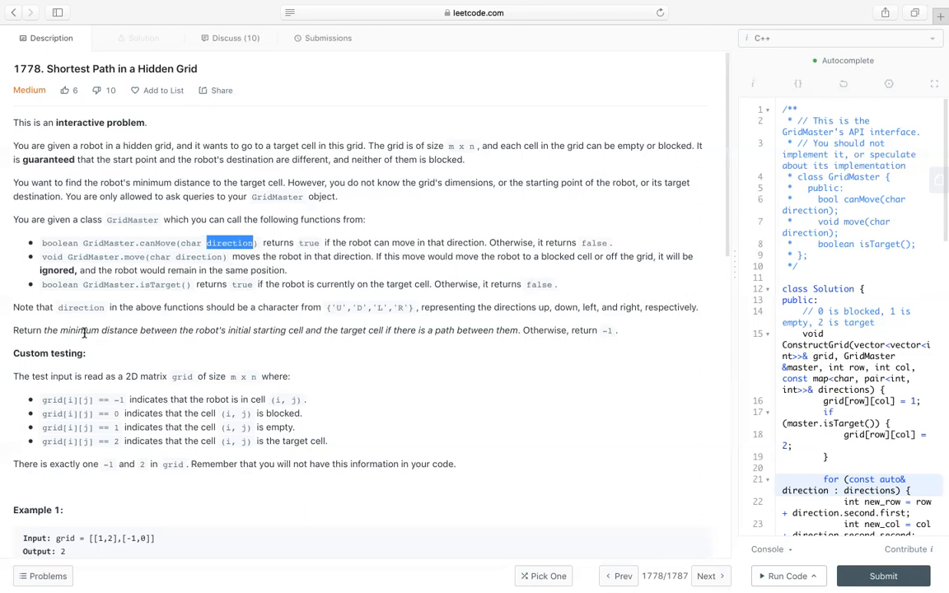
mouse_move(212, 330)
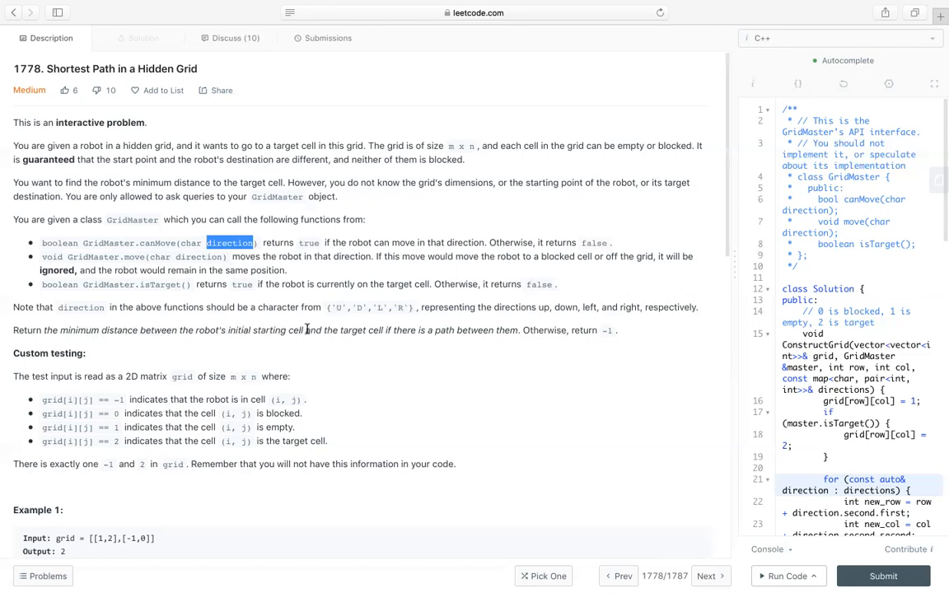
mouse_move(373, 326)
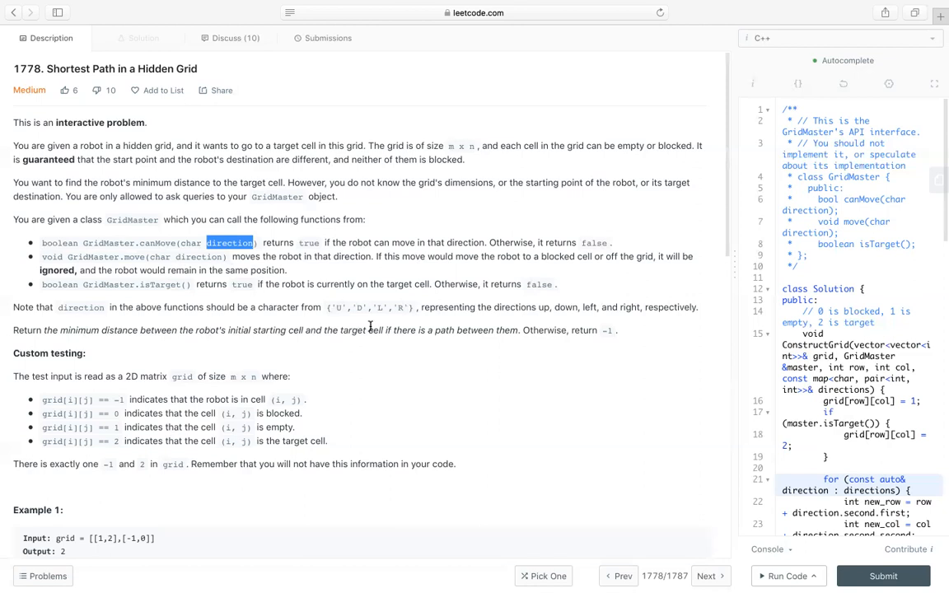
mouse_move(583, 330)
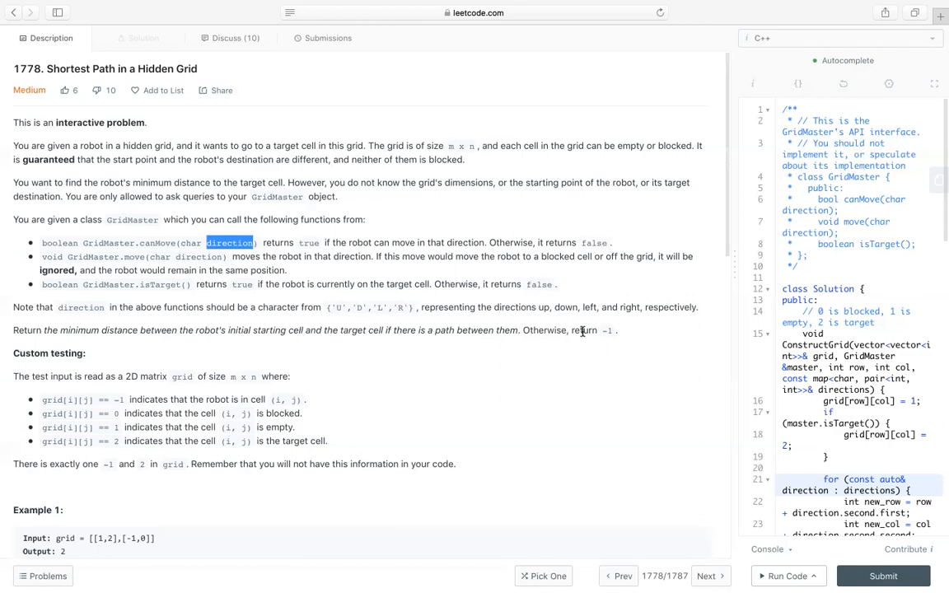
double_click(583, 329)
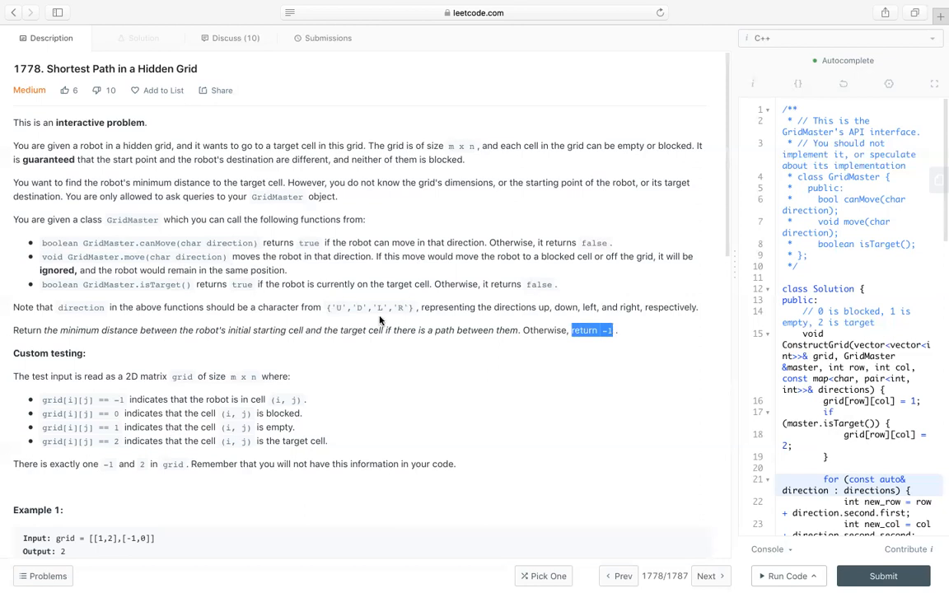
Step: Read through the custom testing notes down to Example 1
scroll(down, 3)
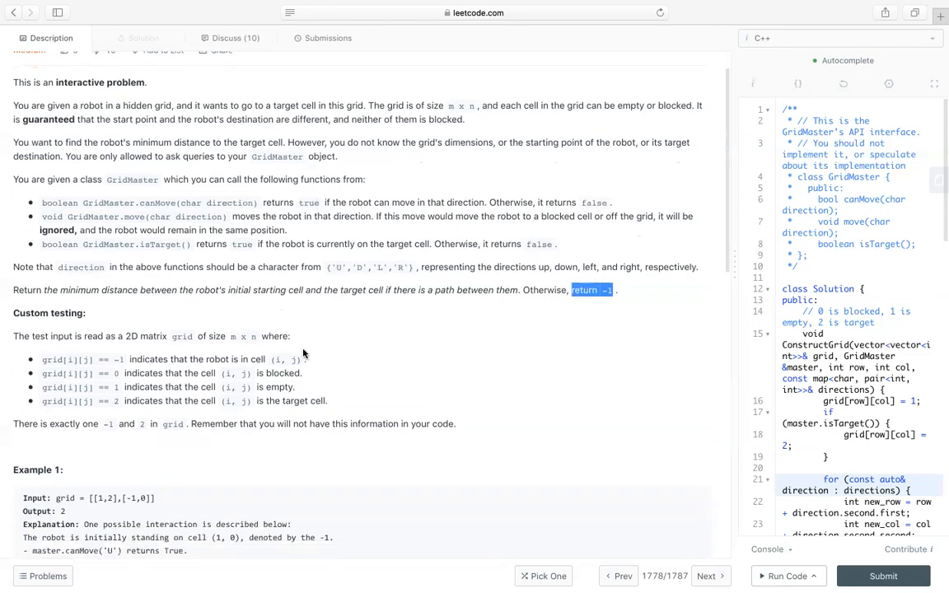
scroll(down, 3)
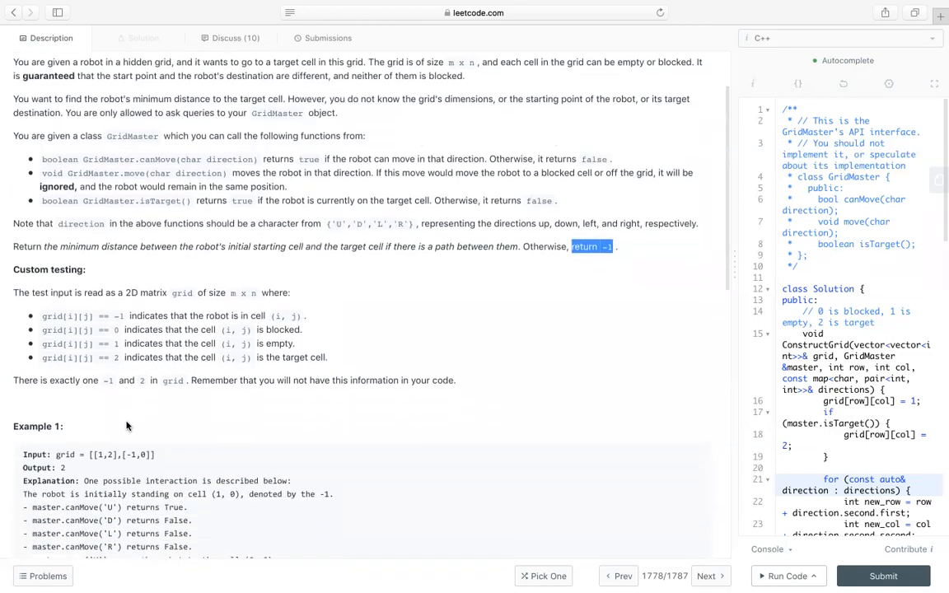
scroll(down, 3)
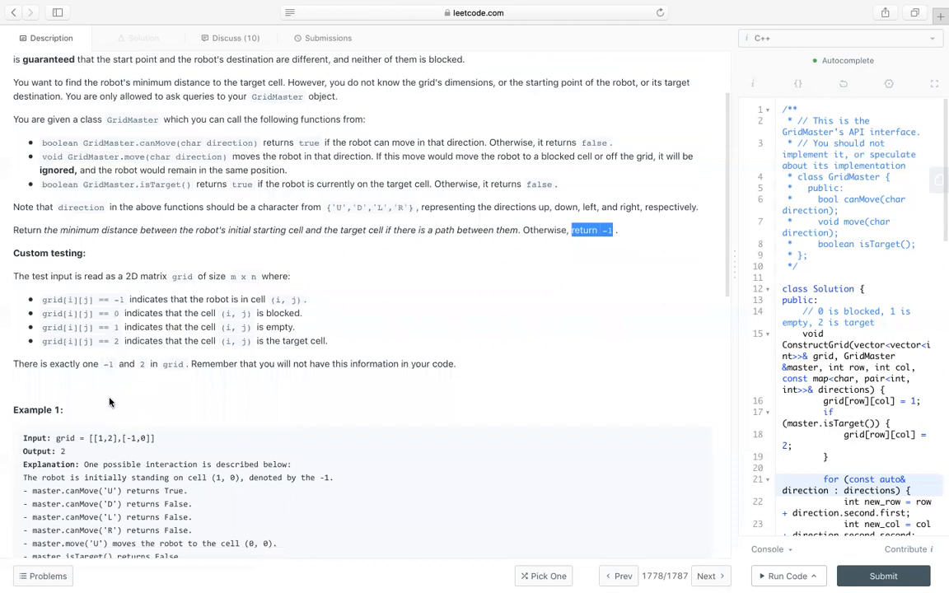
mouse_move(161, 285)
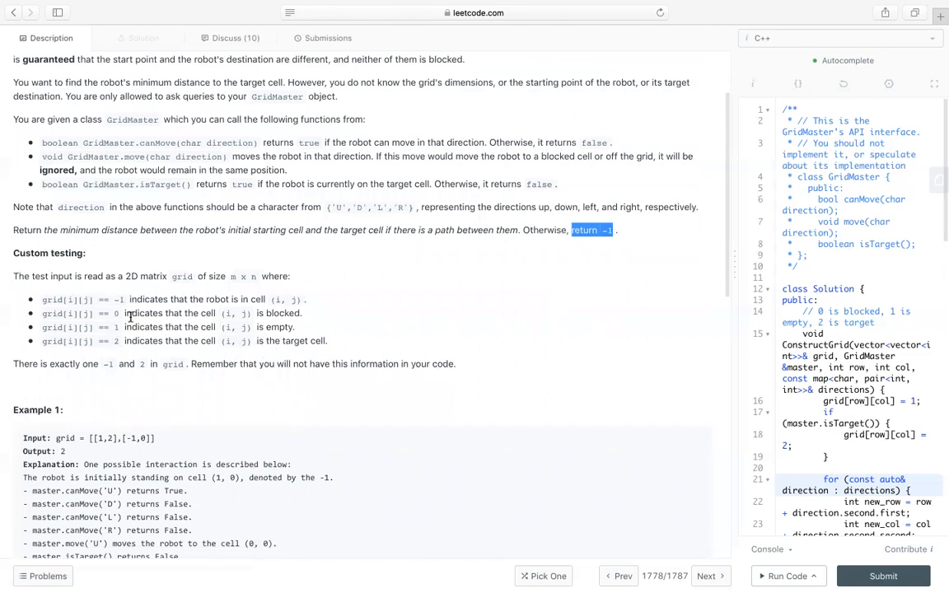
mouse_move(204, 325)
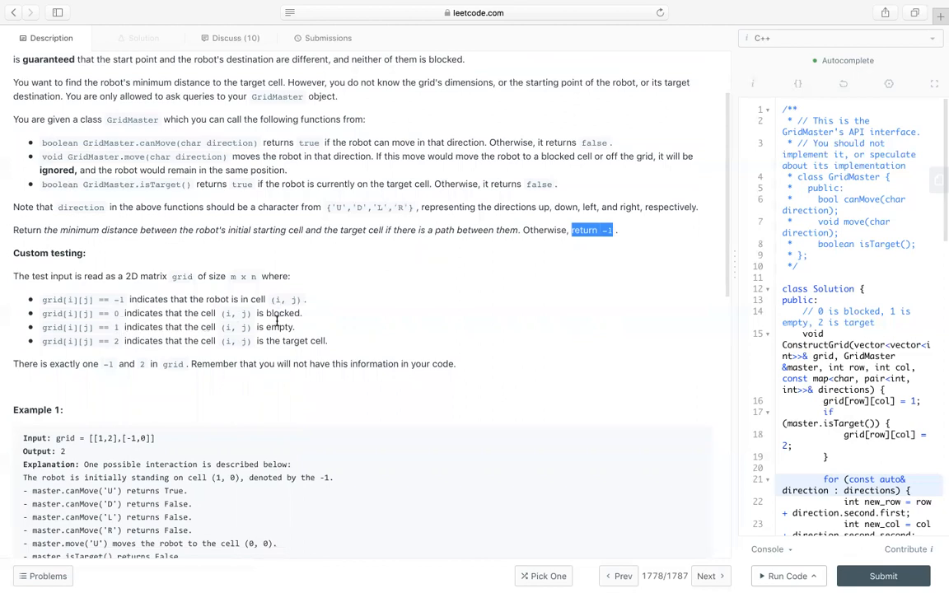
scroll(down, 3)
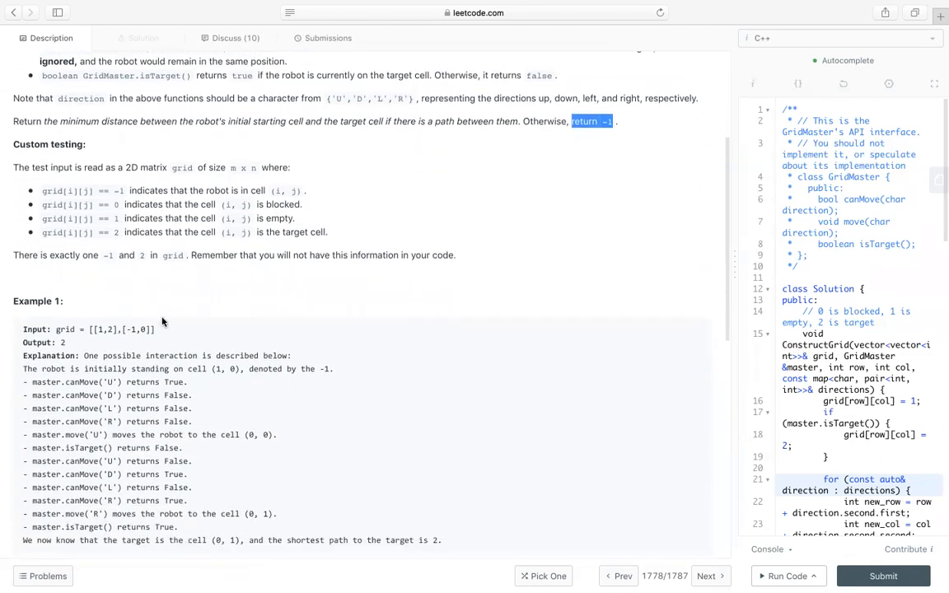
scroll(down, 3)
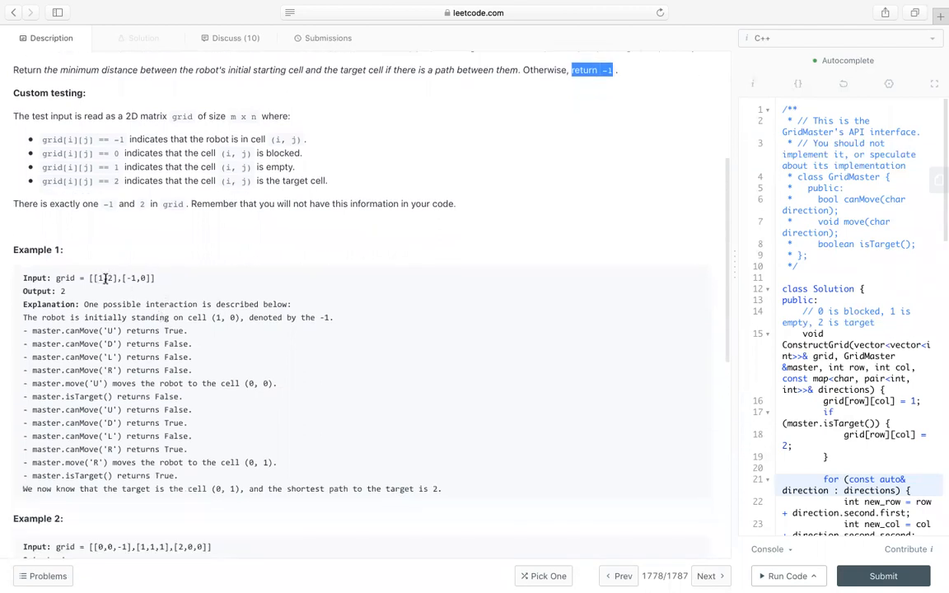
mouse_move(99, 287)
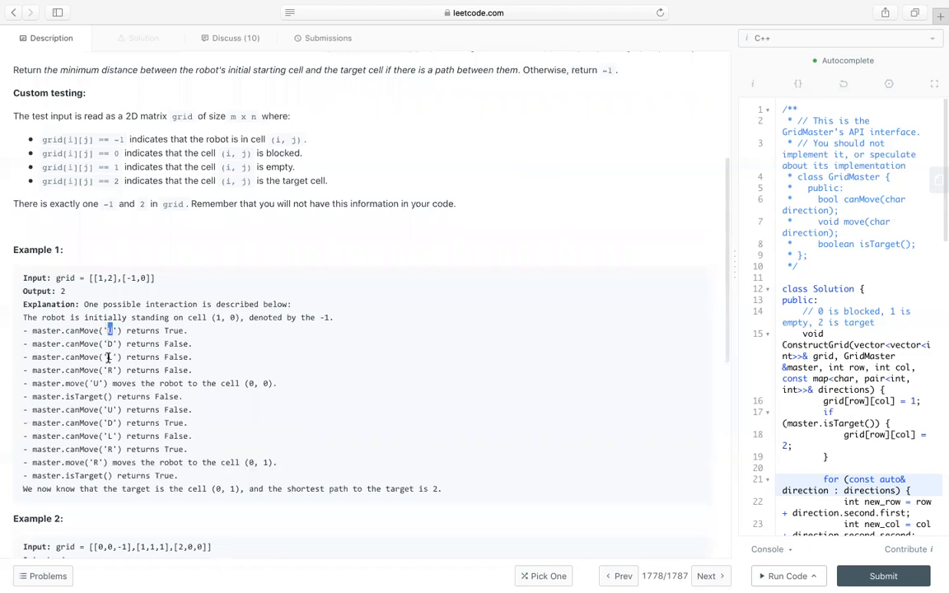
Step: Highlight Example 1's direction query, final move to target and shortest path length, then read on to the constraints
double_click(142, 330)
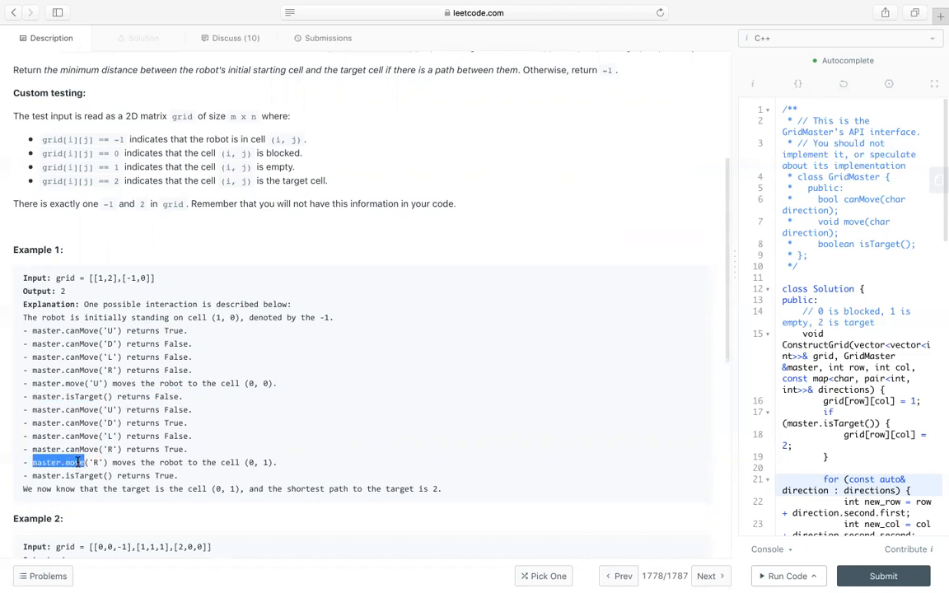
click(261, 462)
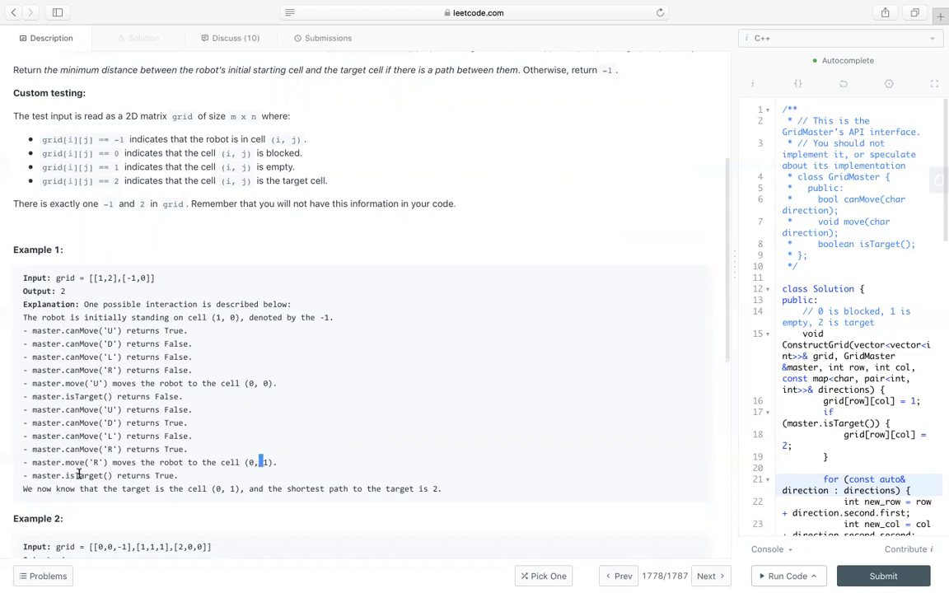
double_click(165, 475)
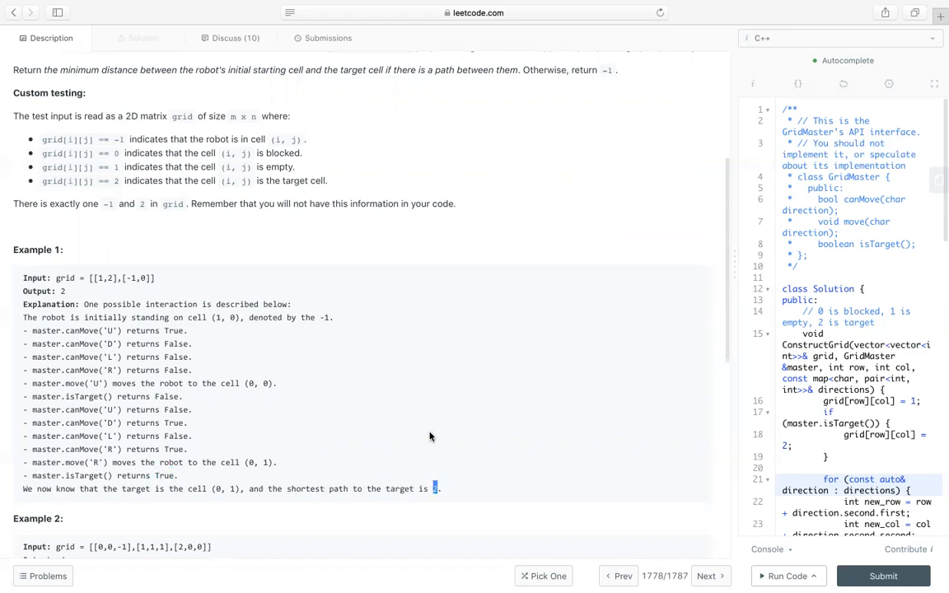
scroll(down, 3)
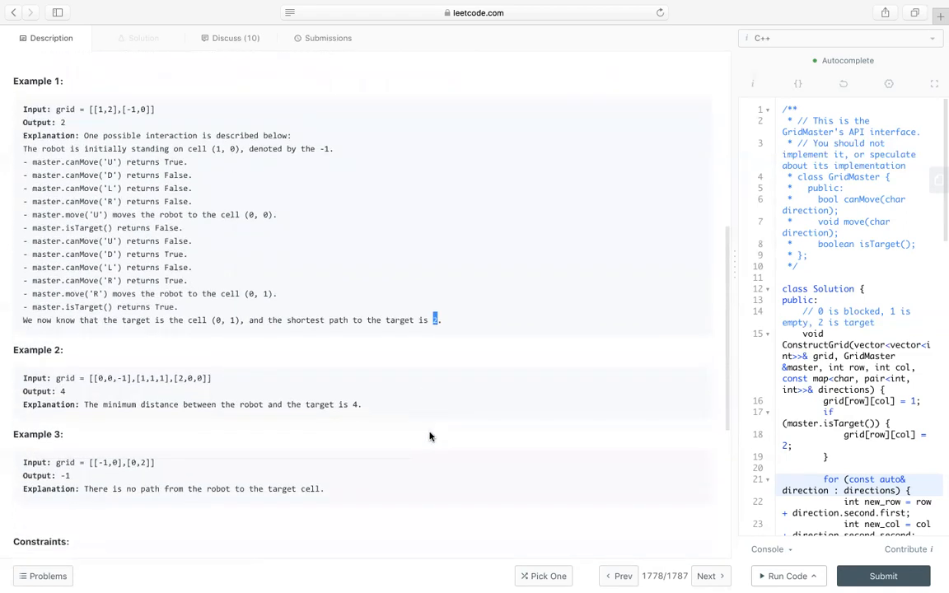
scroll(down, 3)
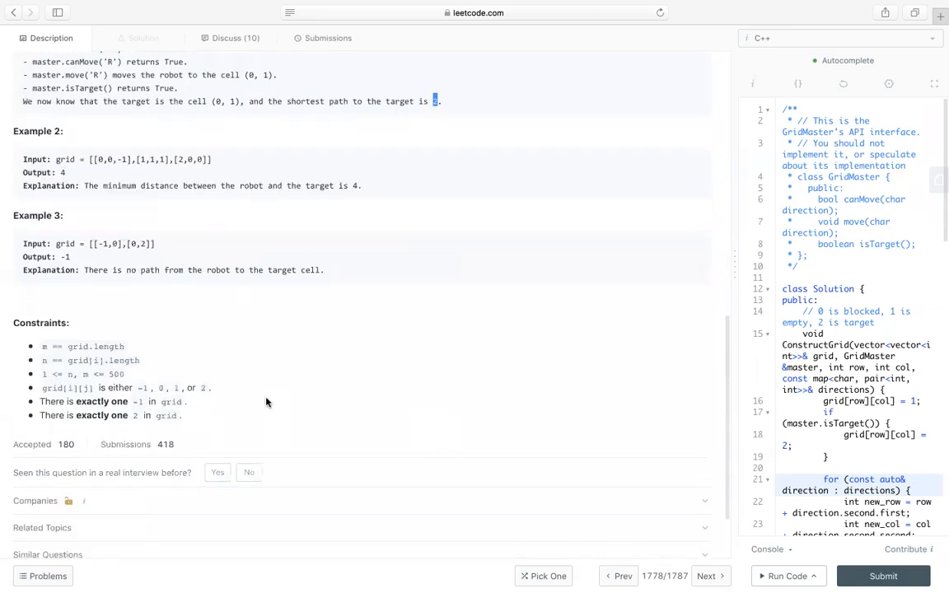
mouse_move(90, 376)
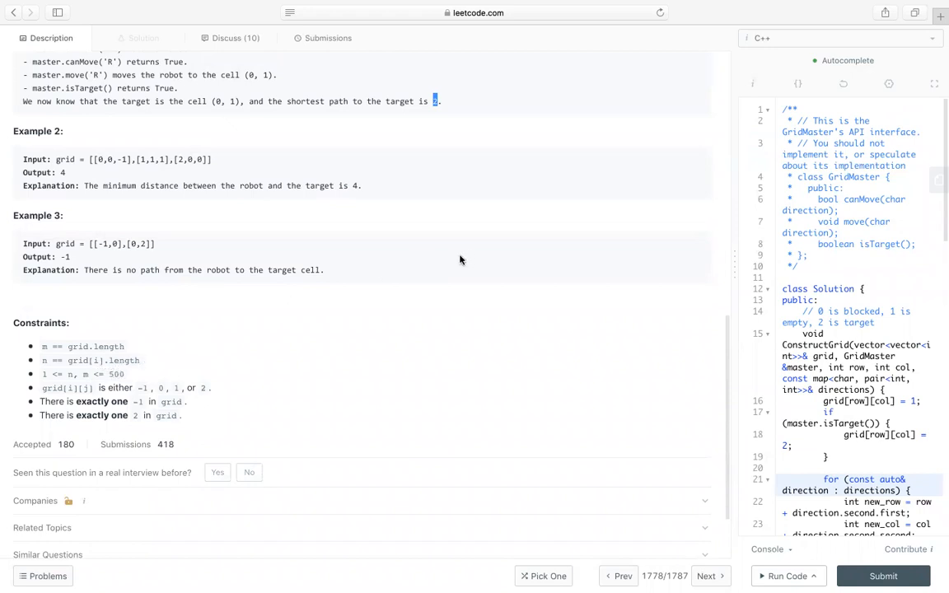
mouse_move(731, 218)
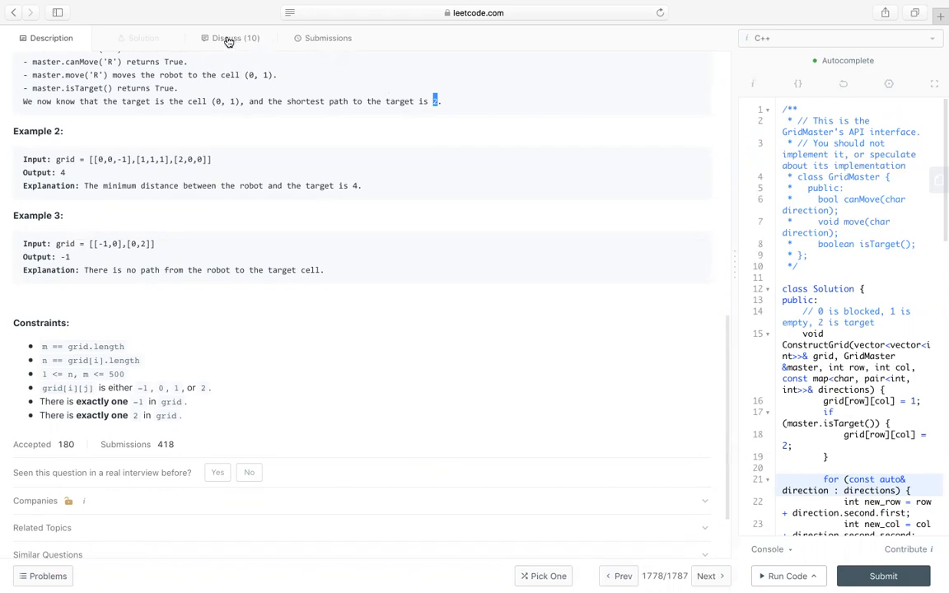
mouse_move(326, 38)
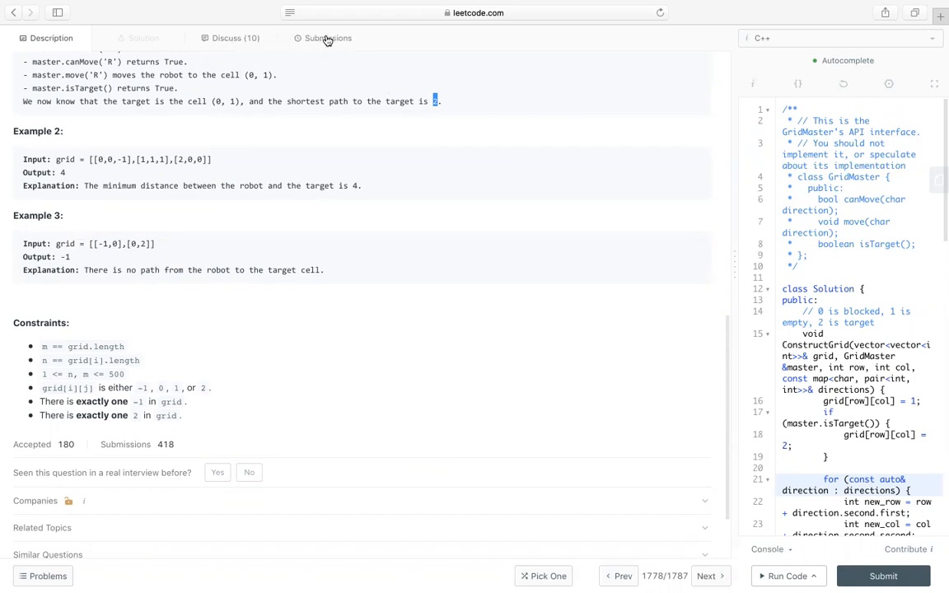
Step: View the accepted submission history, then return to the description beside the full C++ solution
click(327, 38)
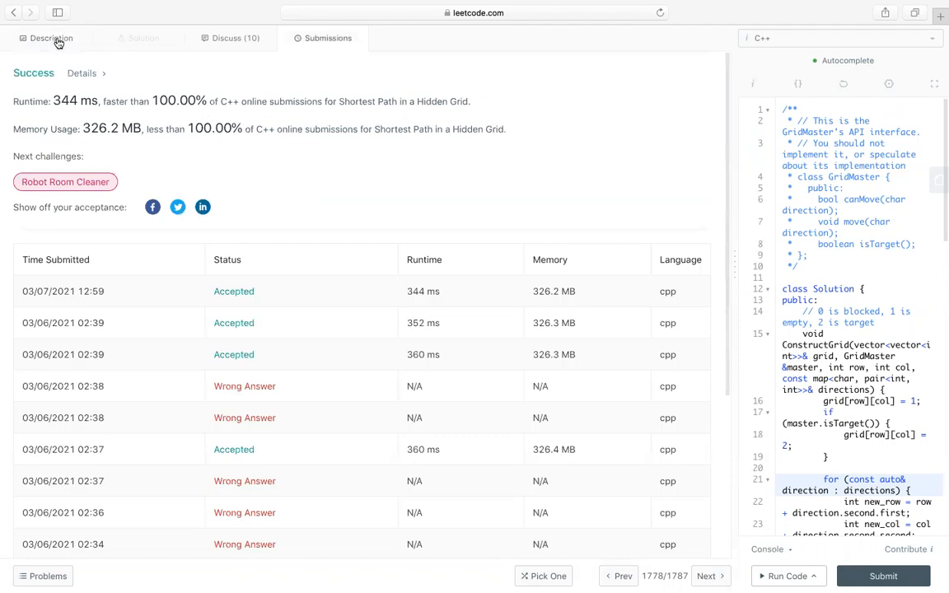
click(51, 38)
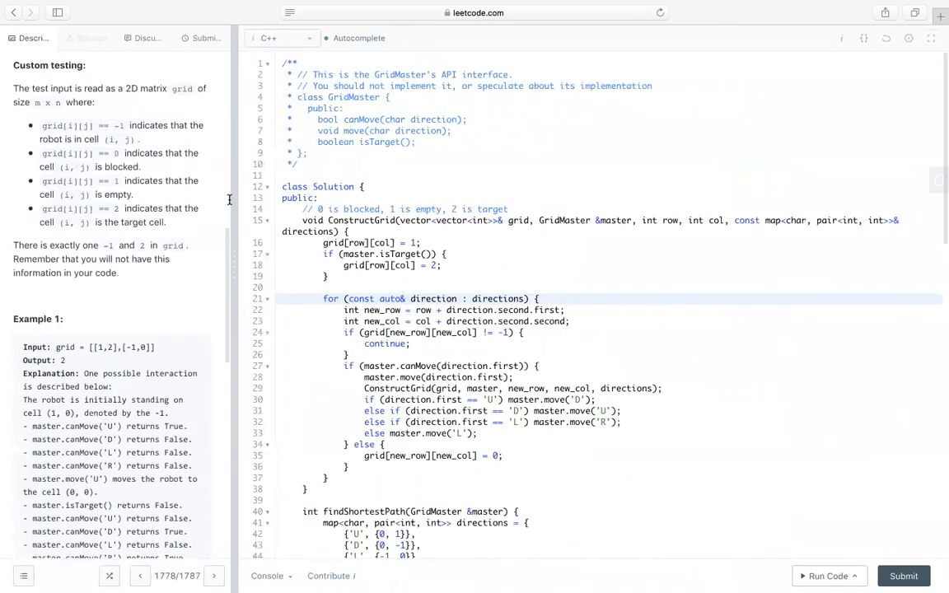
scroll(down, 3)
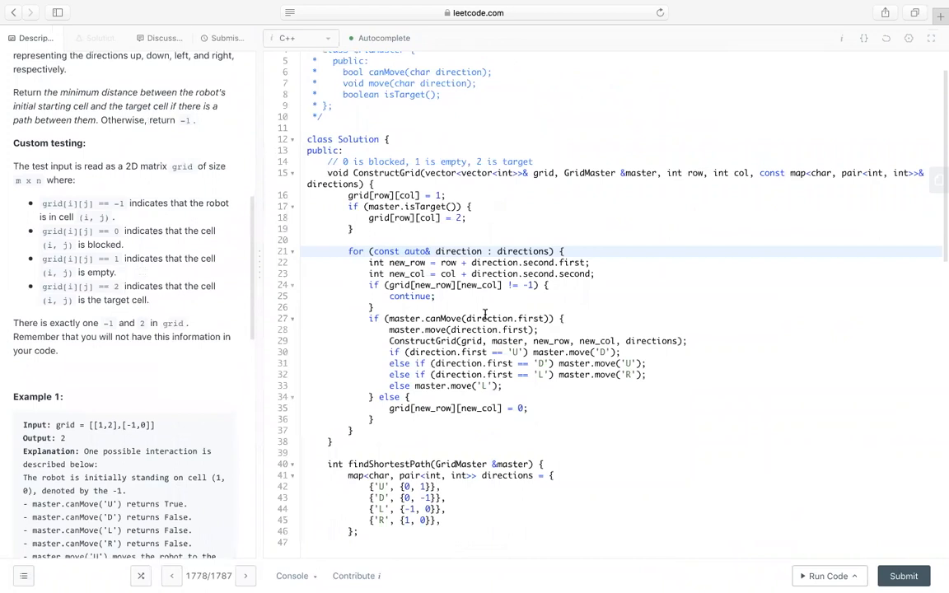
scroll(down, 3)
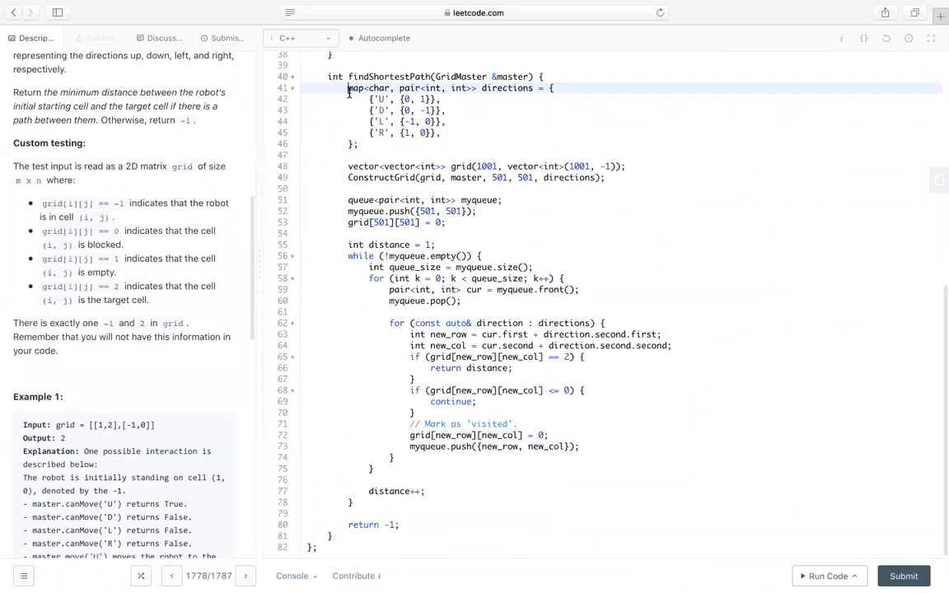
drag(349, 89, 357, 144)
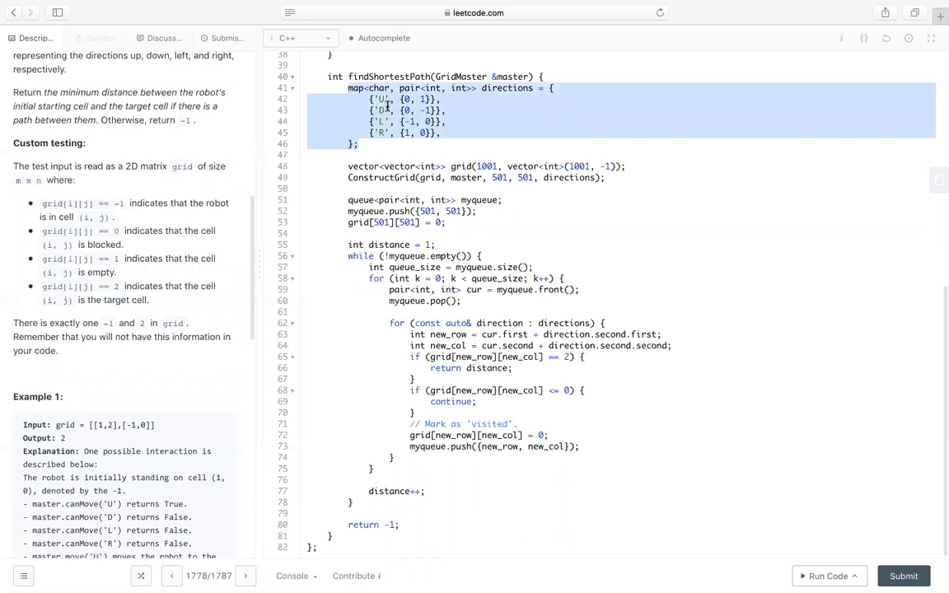
mouse_move(214, 296)
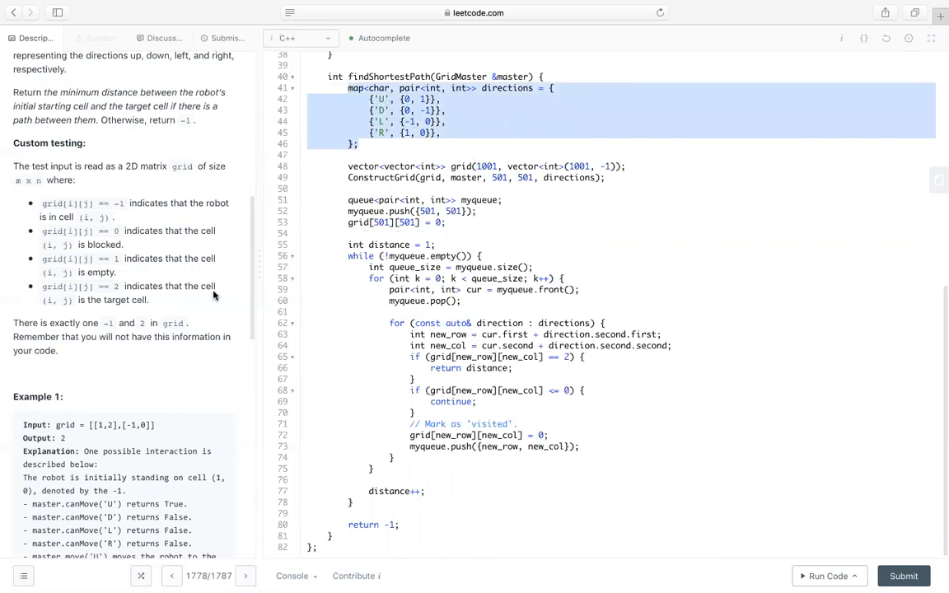
scroll(down, 3)
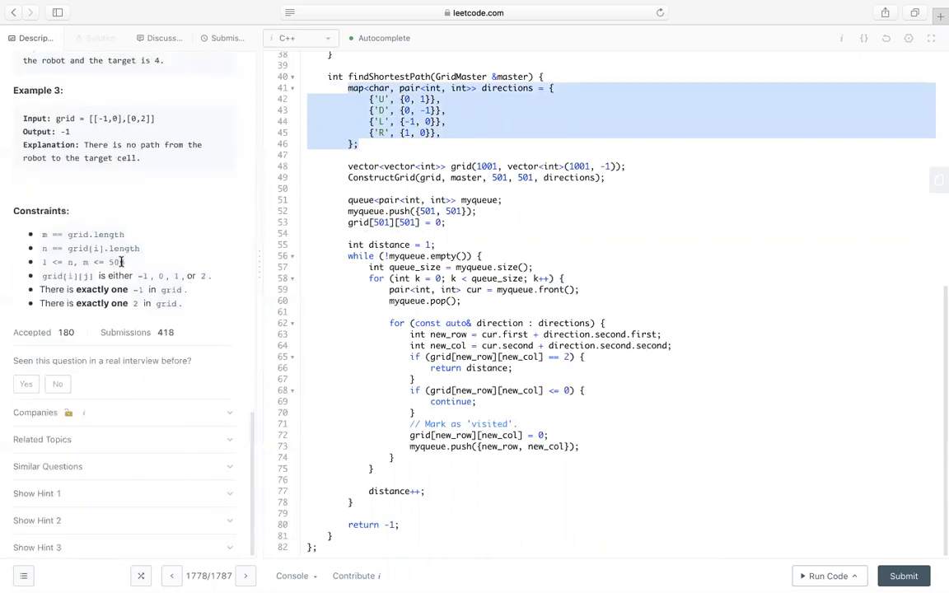
click(481, 165)
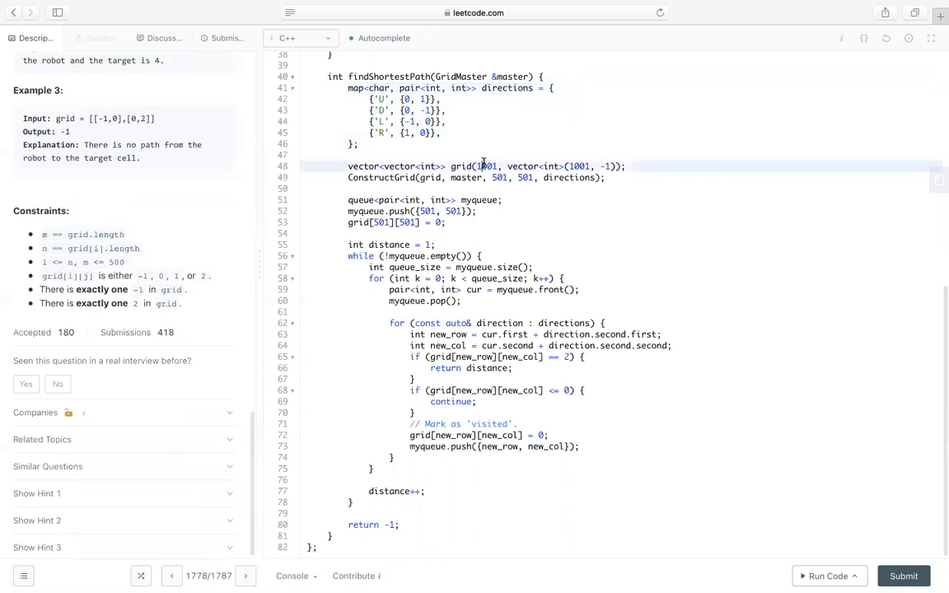
double_click(488, 165)
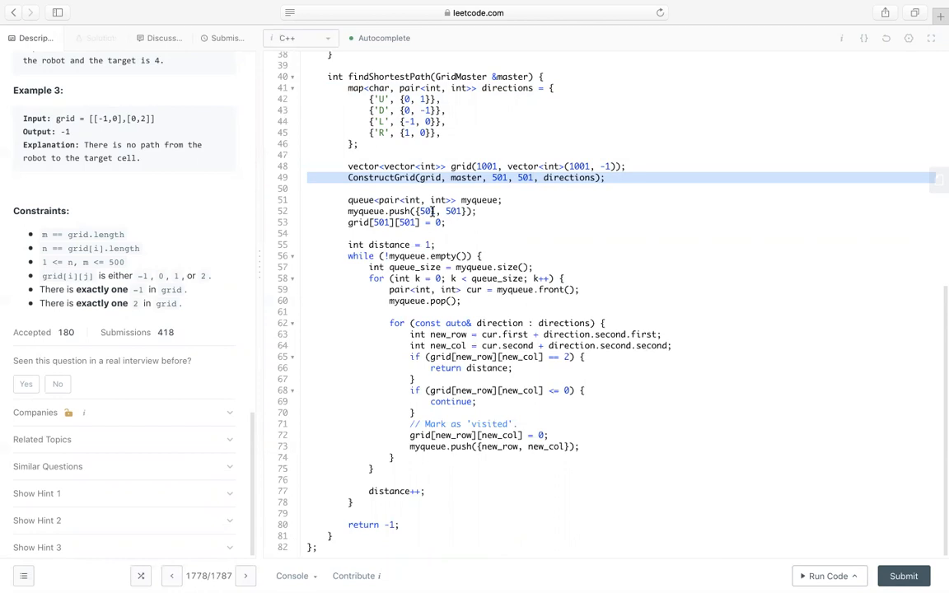
mouse_move(531, 170)
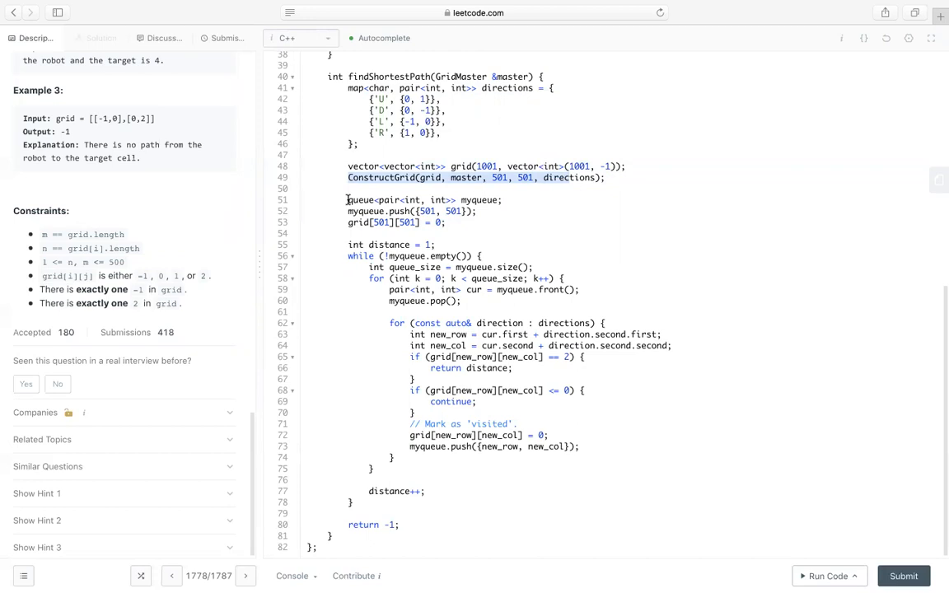
drag(348, 200, 425, 498)
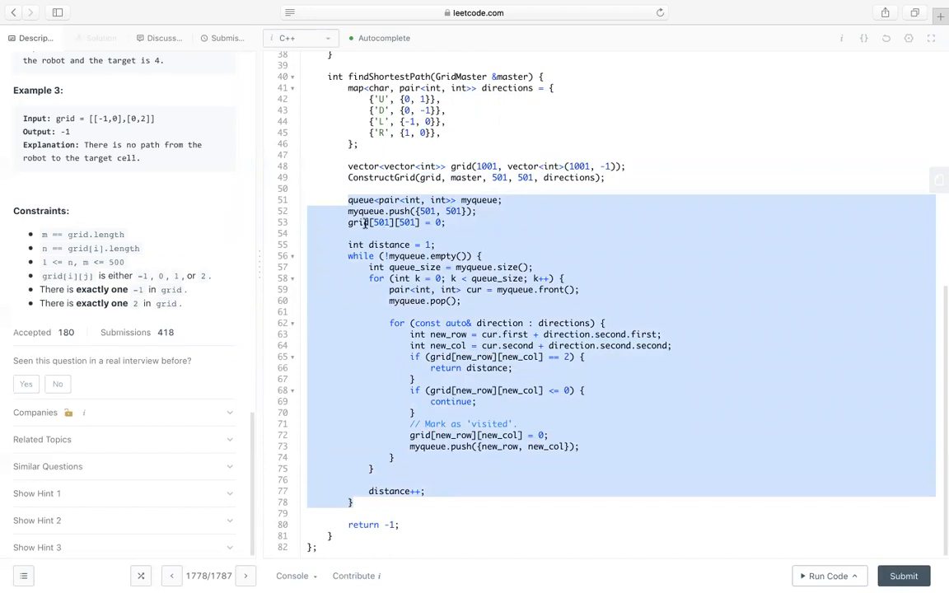
click(362, 222)
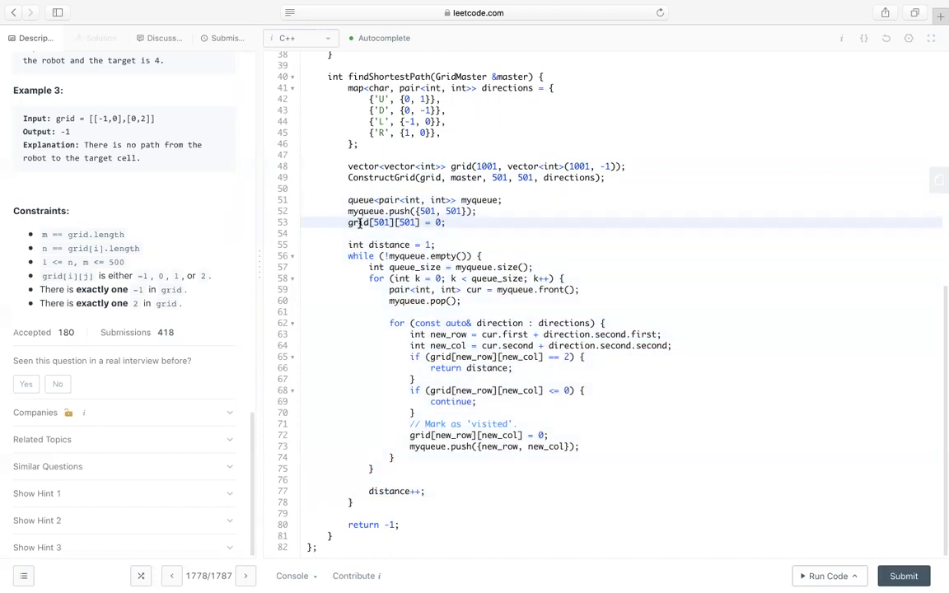
double_click(360, 222)
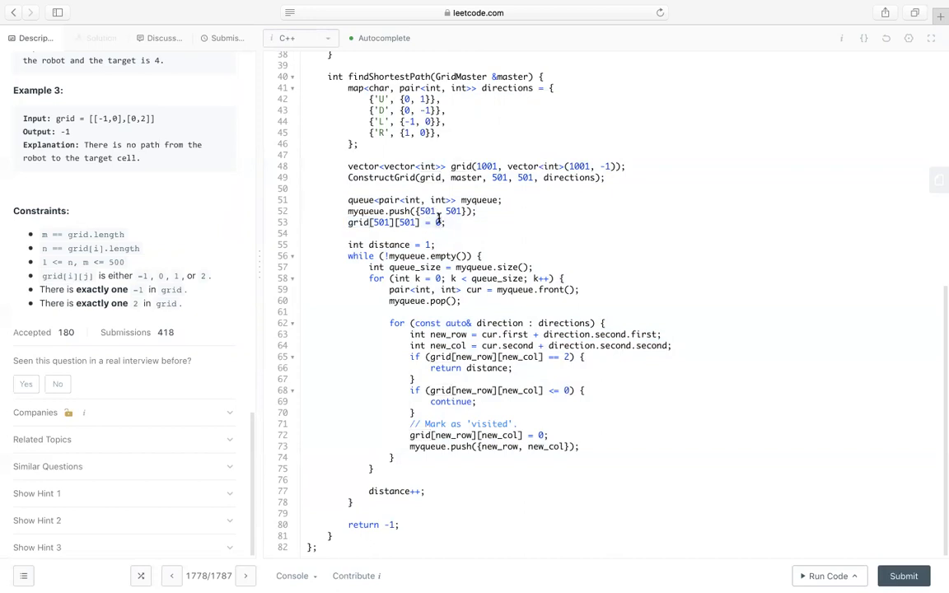
double_click(389, 244)
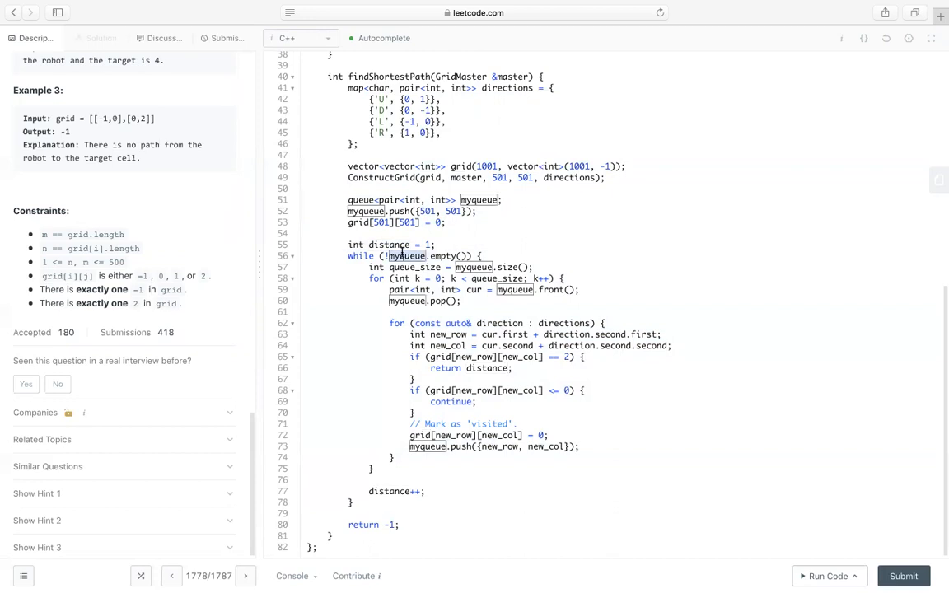
double_click(415, 267)
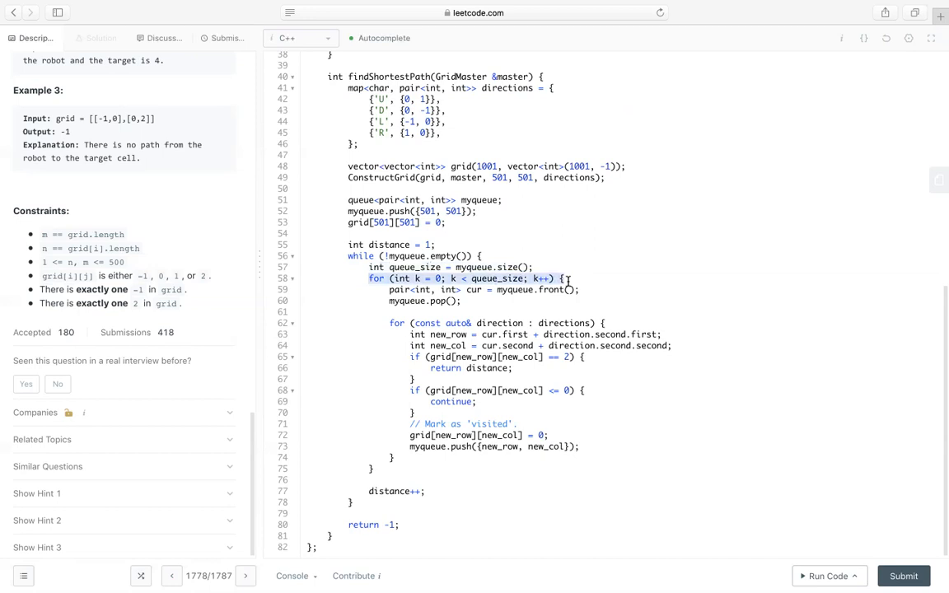
double_click(475, 290)
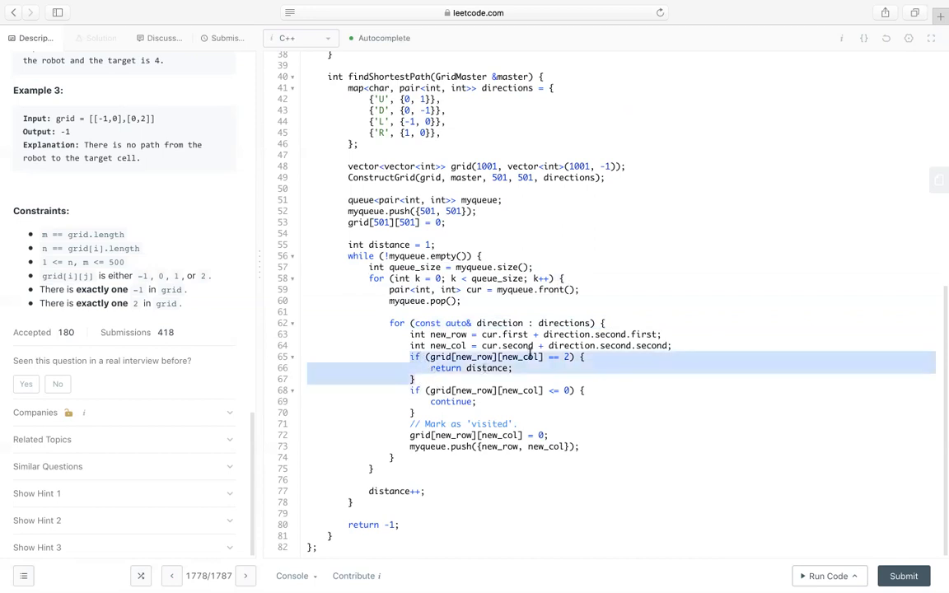
mouse_move(491, 371)
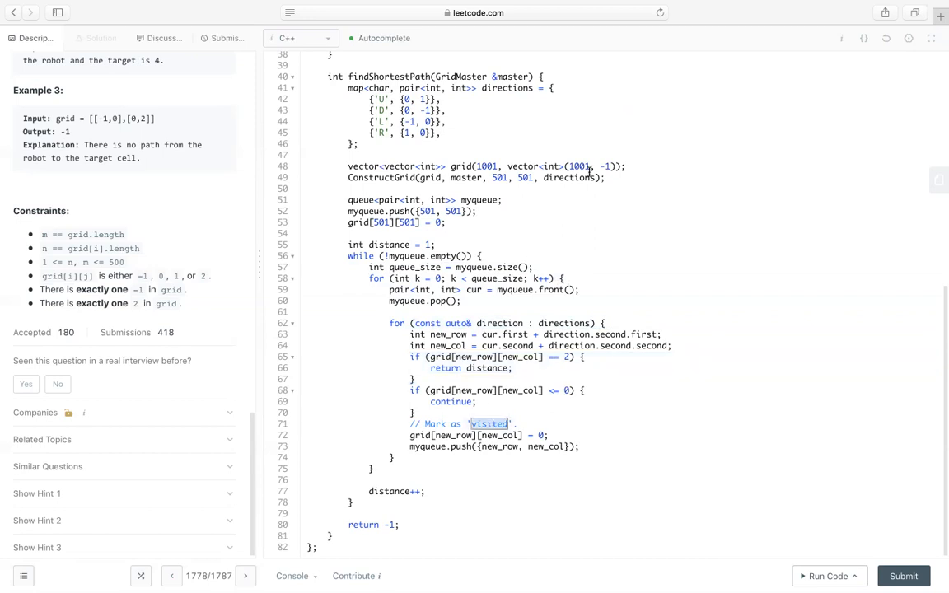
mouse_move(527, 399)
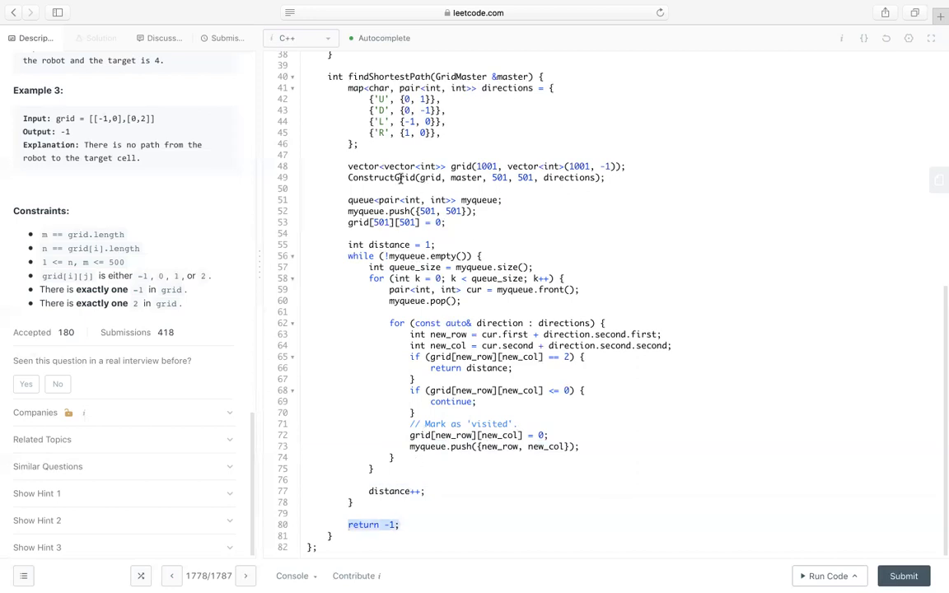
scroll(up, 3)
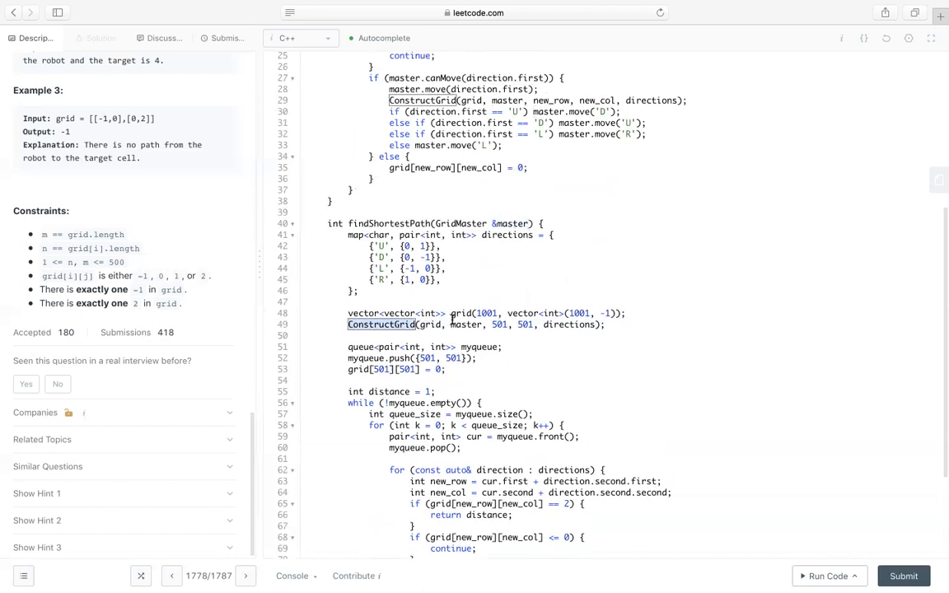
scroll(up, 3)
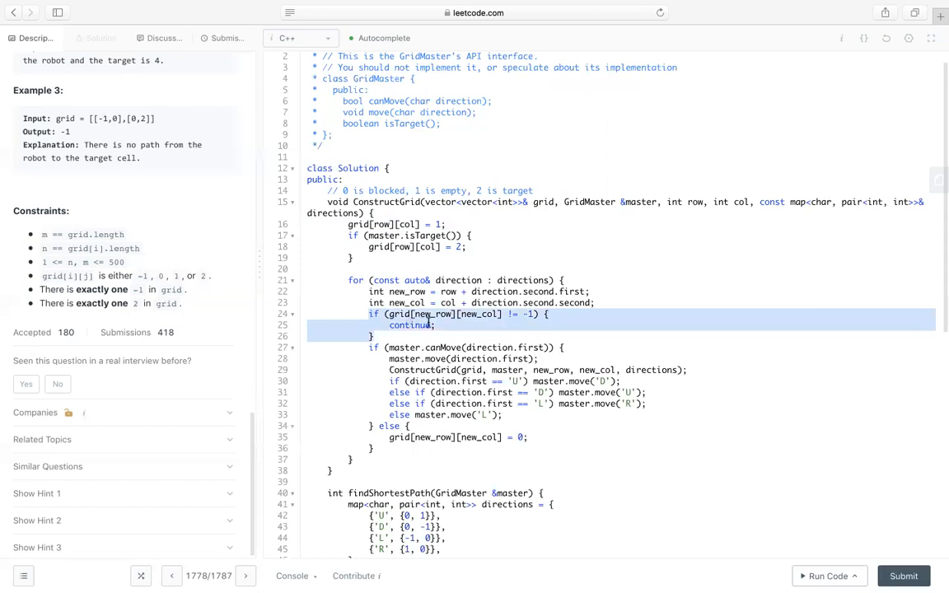
click(435, 325)
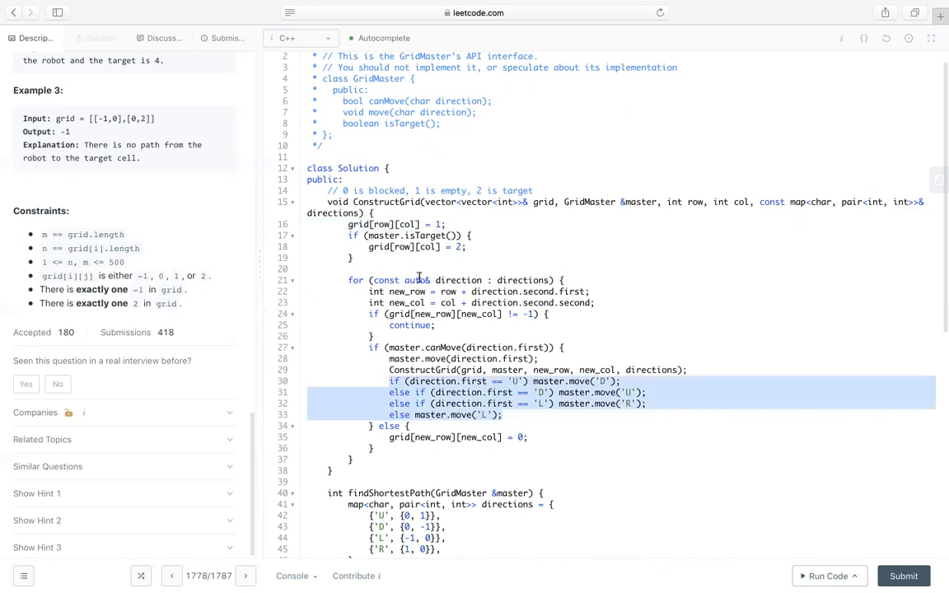
mouse_move(448, 353)
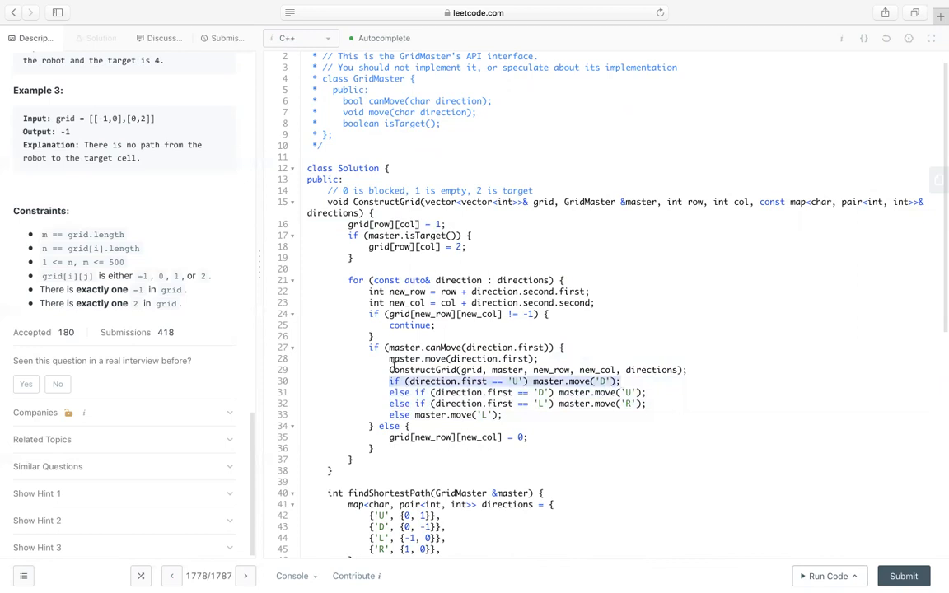
click(388, 360)
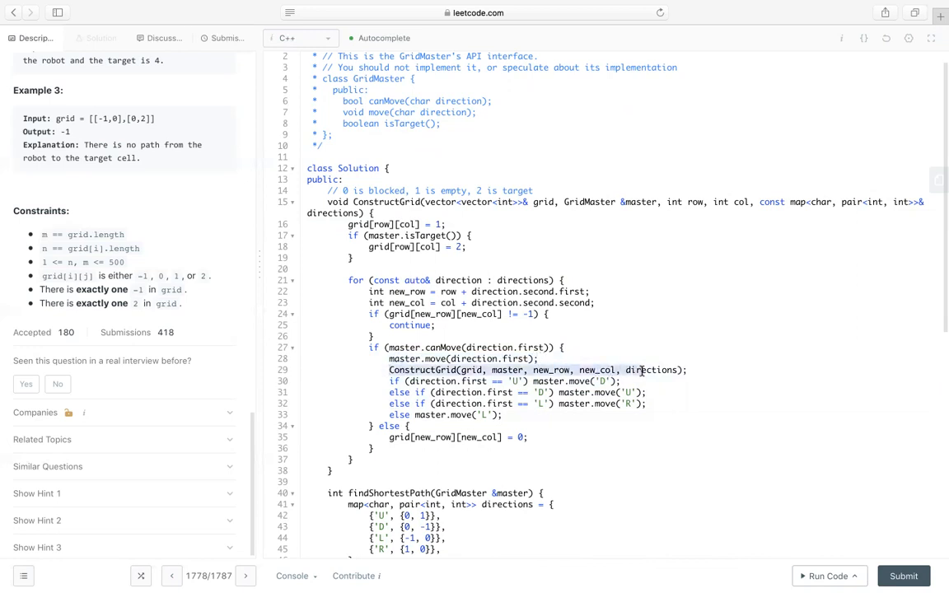
mouse_move(514, 365)
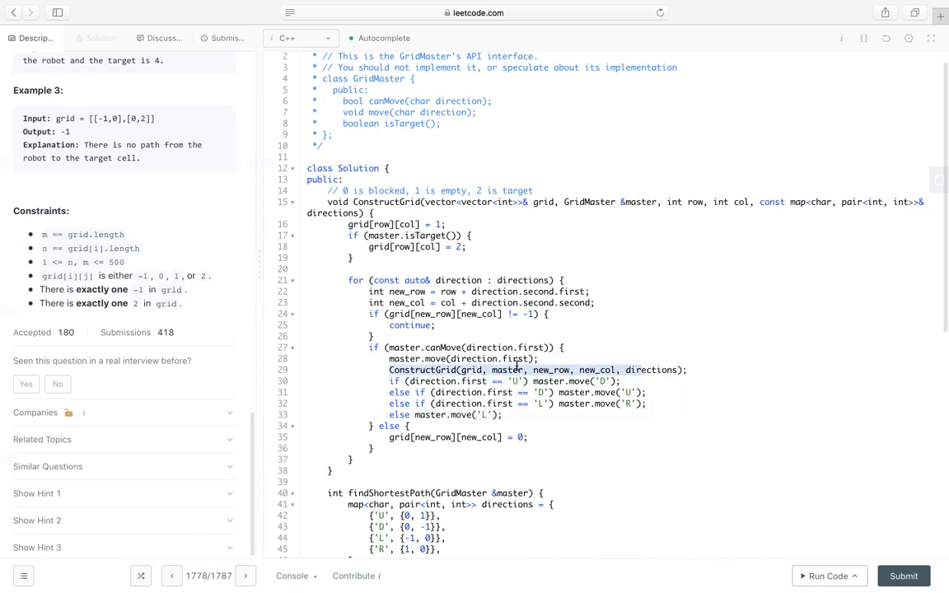
scroll(up, 3)
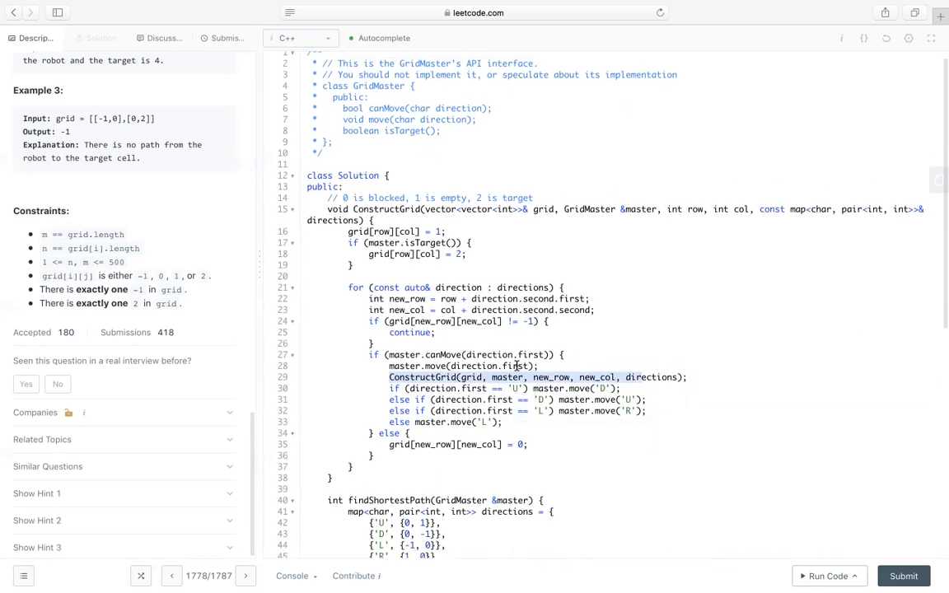
scroll(down, 3)
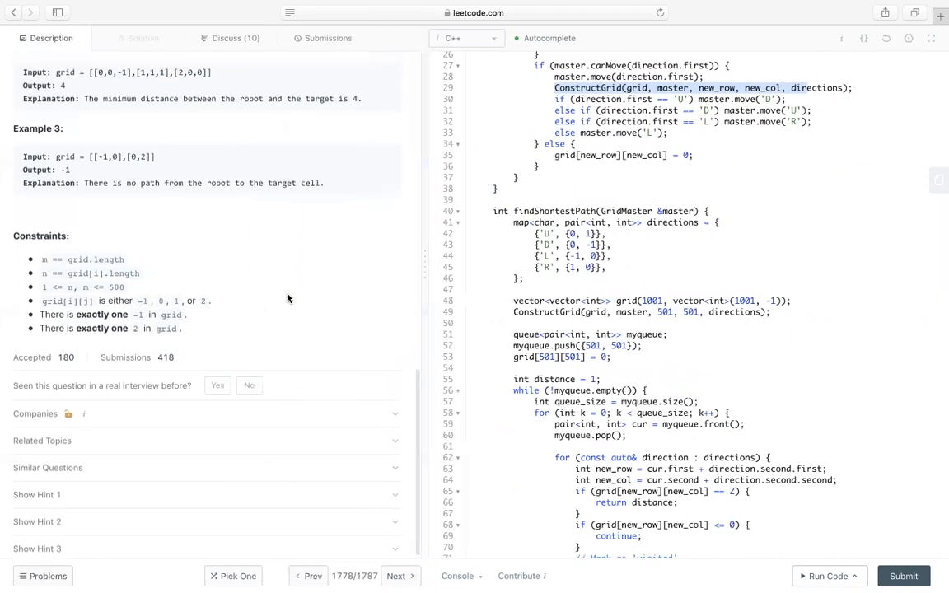
scroll(up, 3)
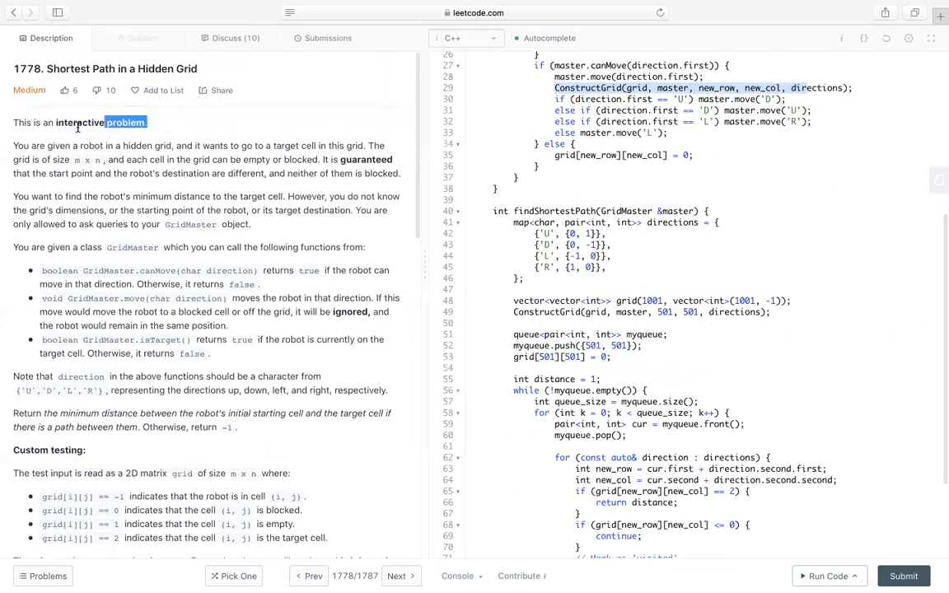
triple_click(74, 122)
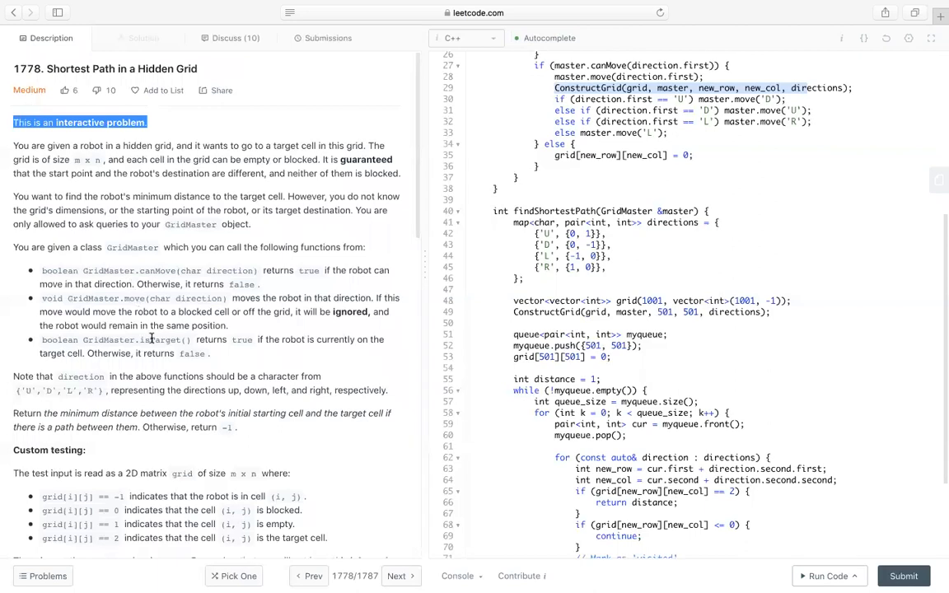
scroll(down, 3)
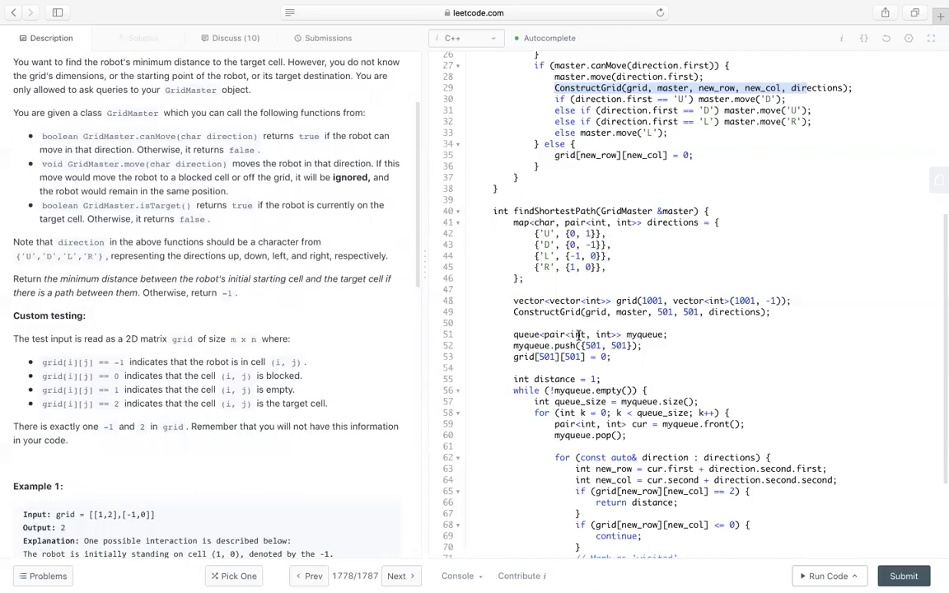
scroll(down, 3)
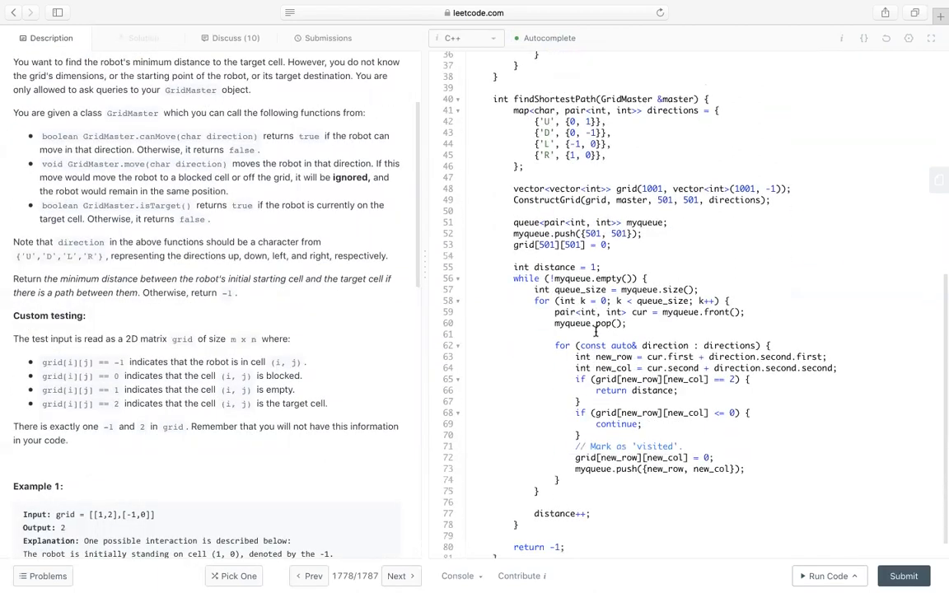